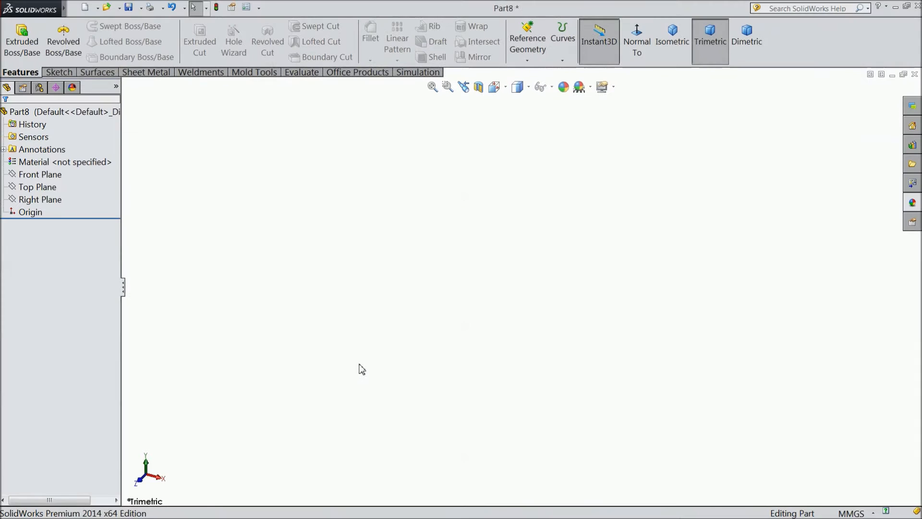
Select the Top Plane and open Sketch1 on it
click(40, 199)
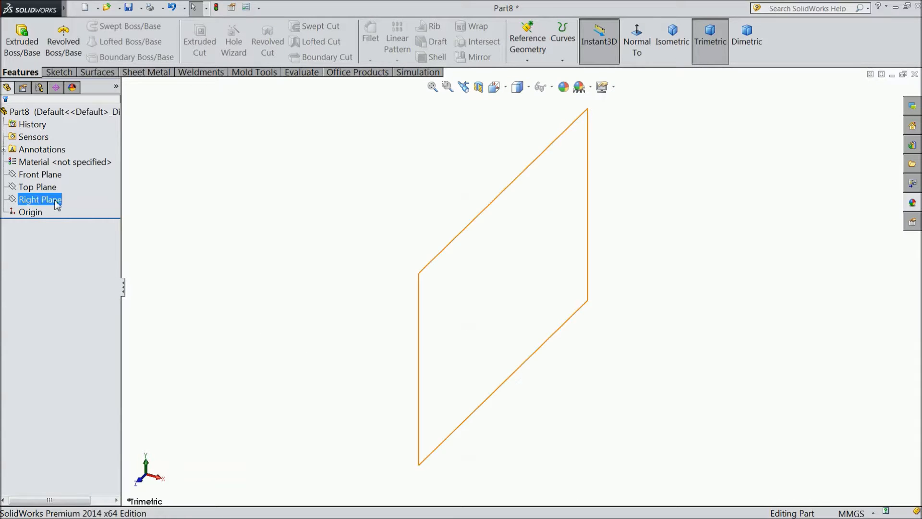
click(37, 186)
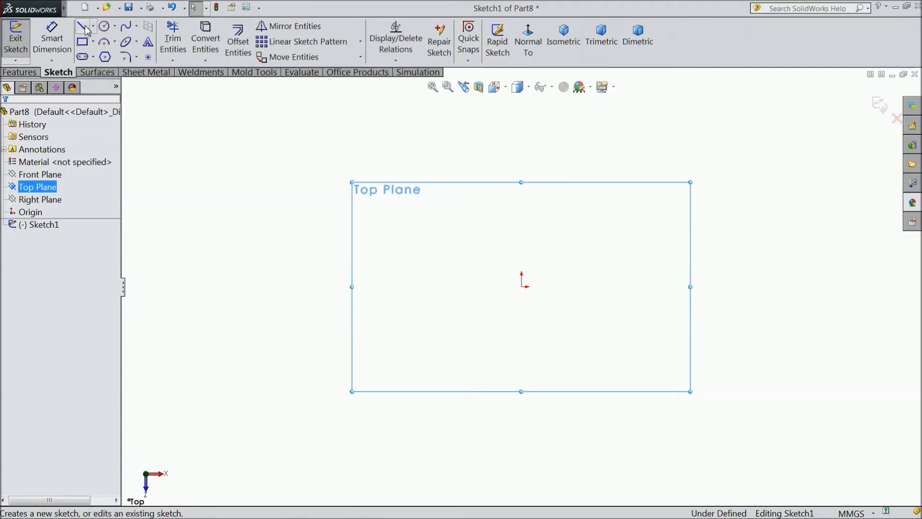
Activate the Line tool to draw the stepped shaft half-profile
click(82, 26)
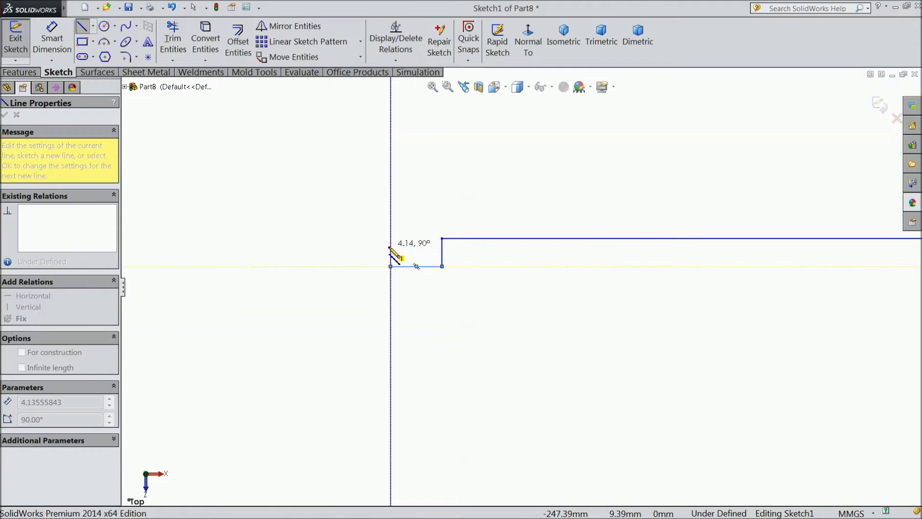
mouse_move(397, 256)
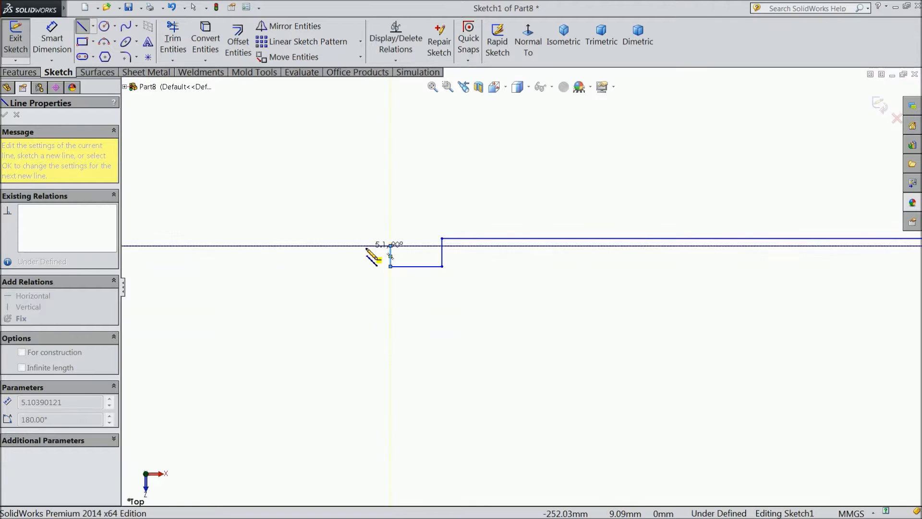
mouse_move(377, 299)
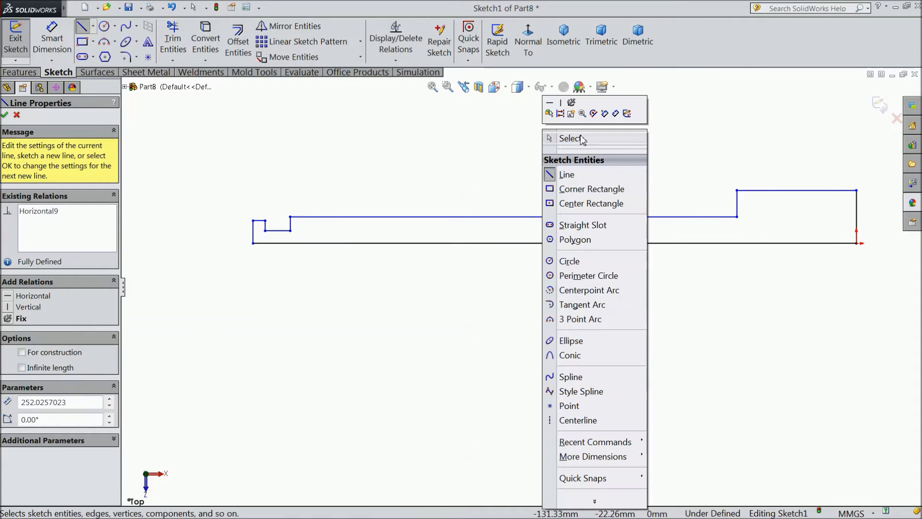
Stop line drawing and check the profile's bottom, long top and shoulder edges
click(571, 138)
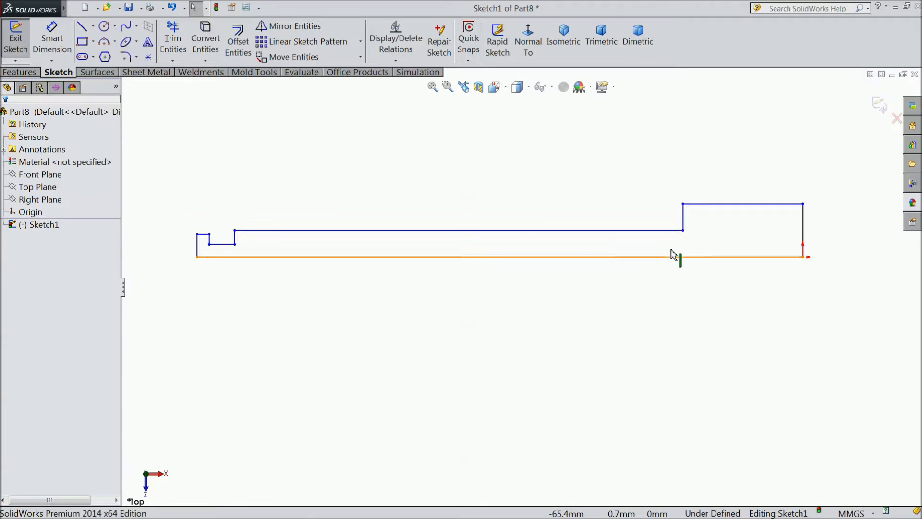
click(412, 256)
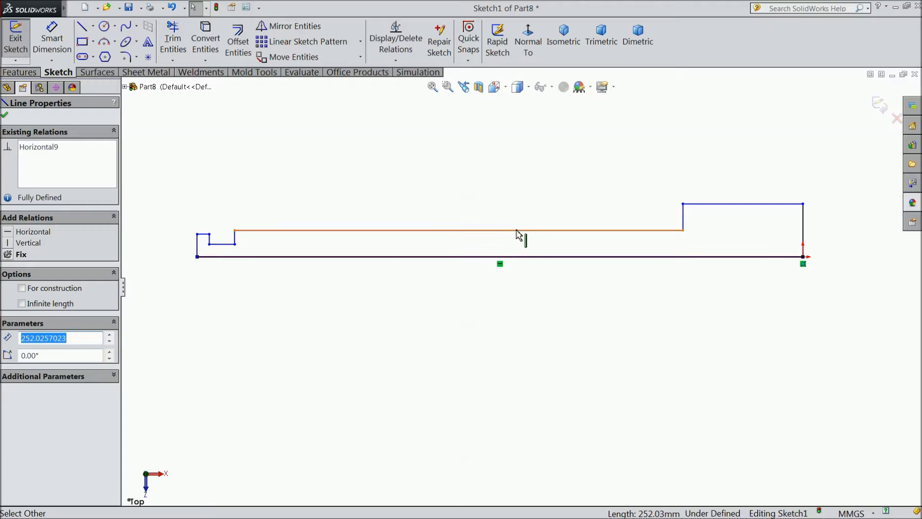
click(740, 204)
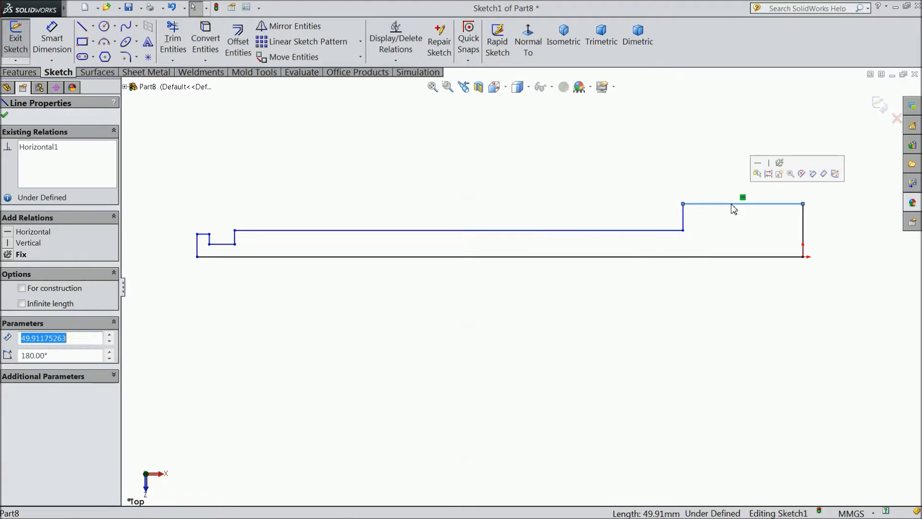
click(217, 238)
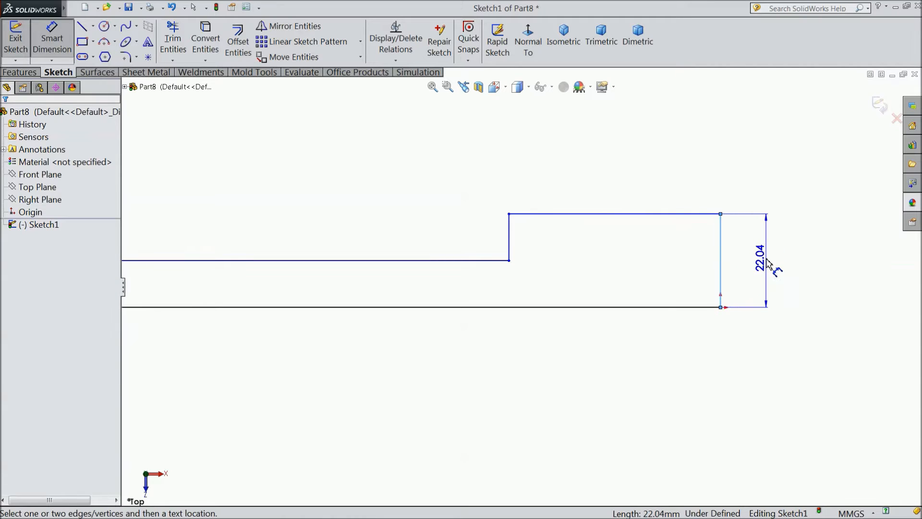
Dimension the right shoulder height and 44 length, plus the 5 and 6 left steps
click(760, 264)
text(44)
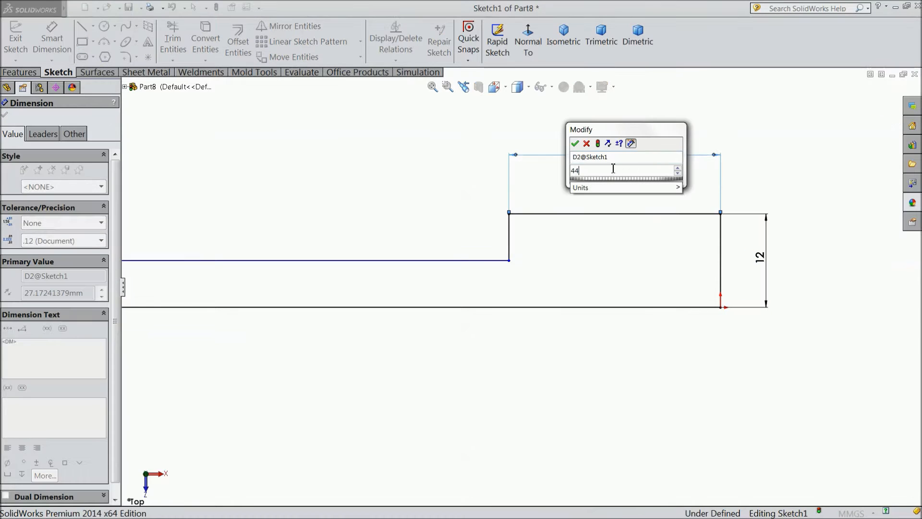
click(575, 143)
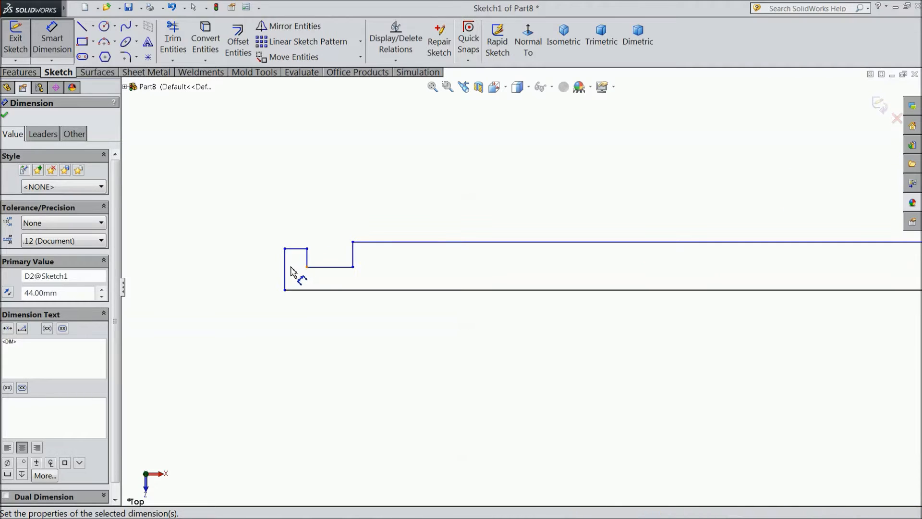
mouse_move(314, 288)
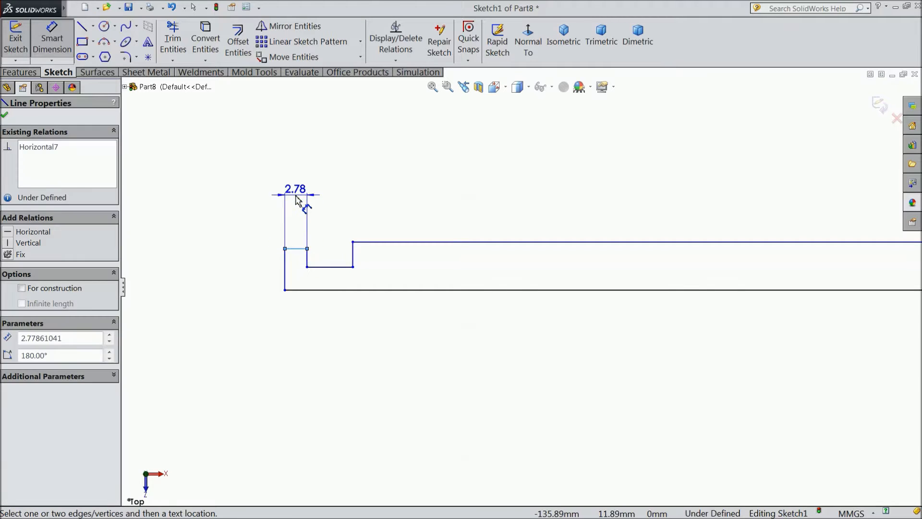
click(294, 189)
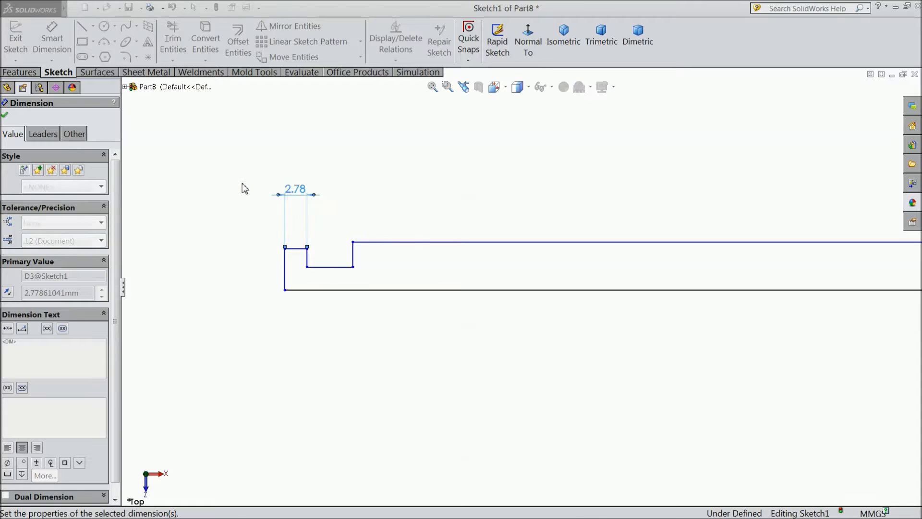
click(323, 238)
text(6)
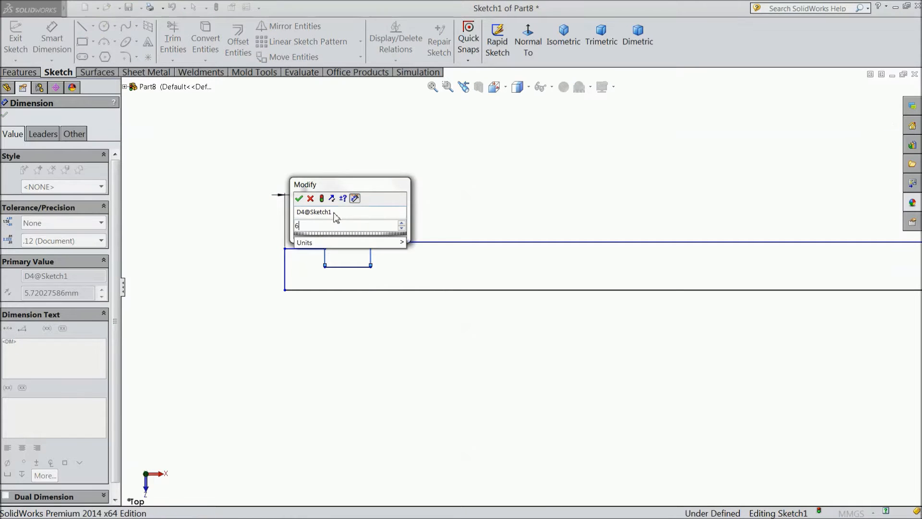
click(299, 199)
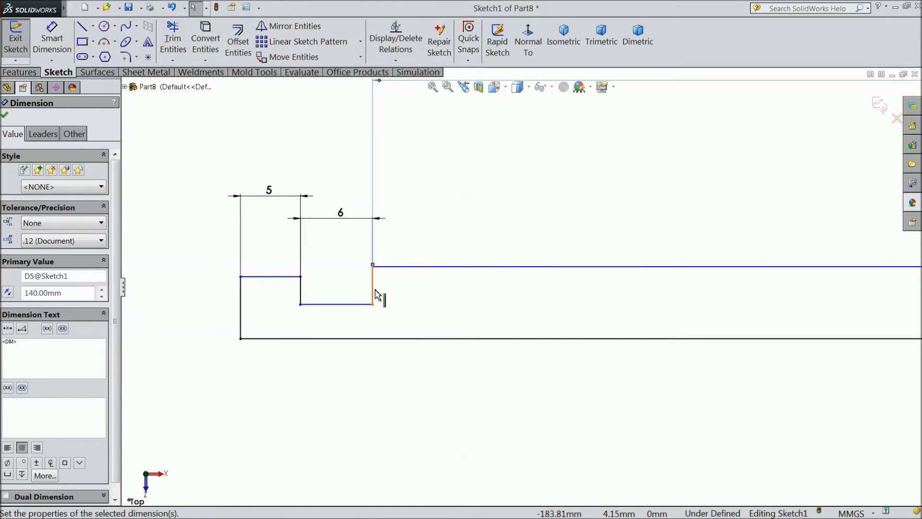
Dimension the relief groove depth from the axis as 5.5/2
click(335, 303)
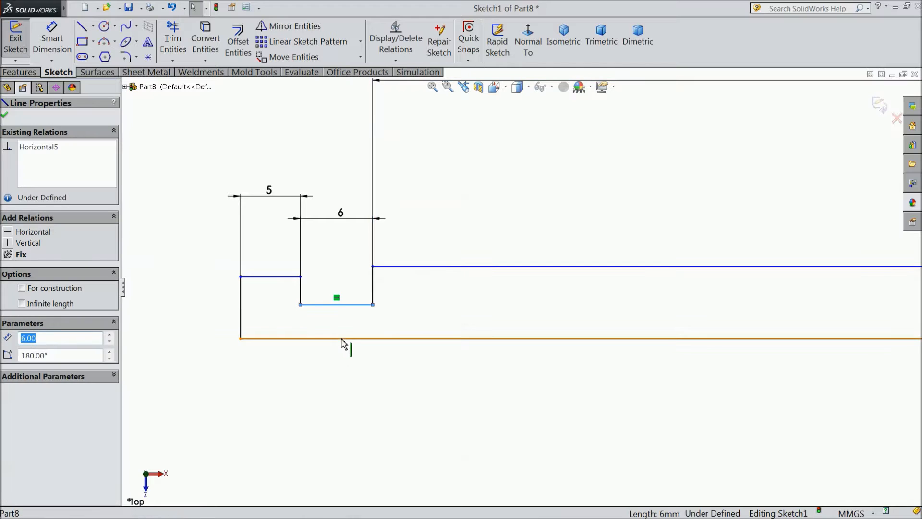
click(5, 114)
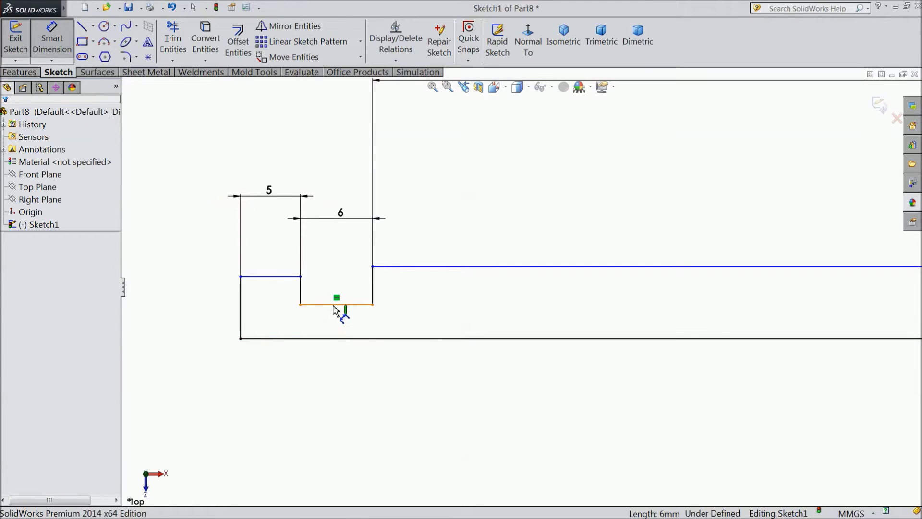
click(335, 303)
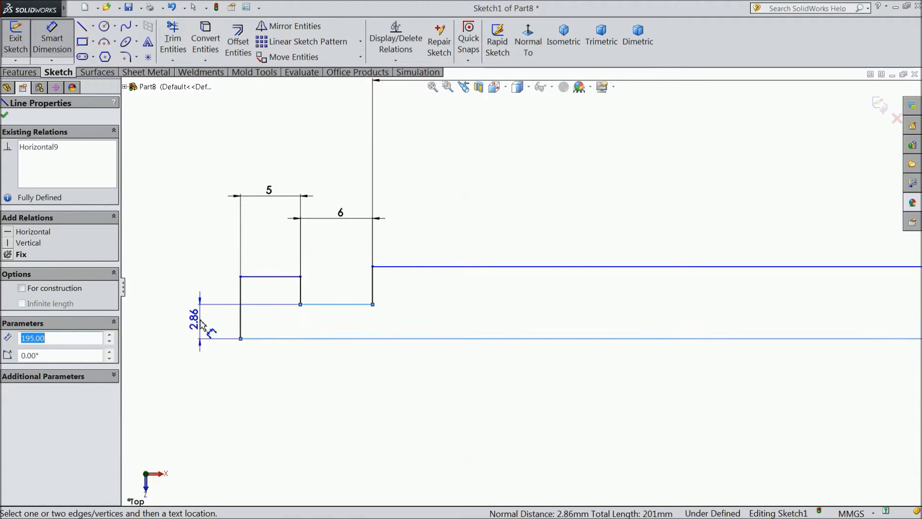
click(200, 317)
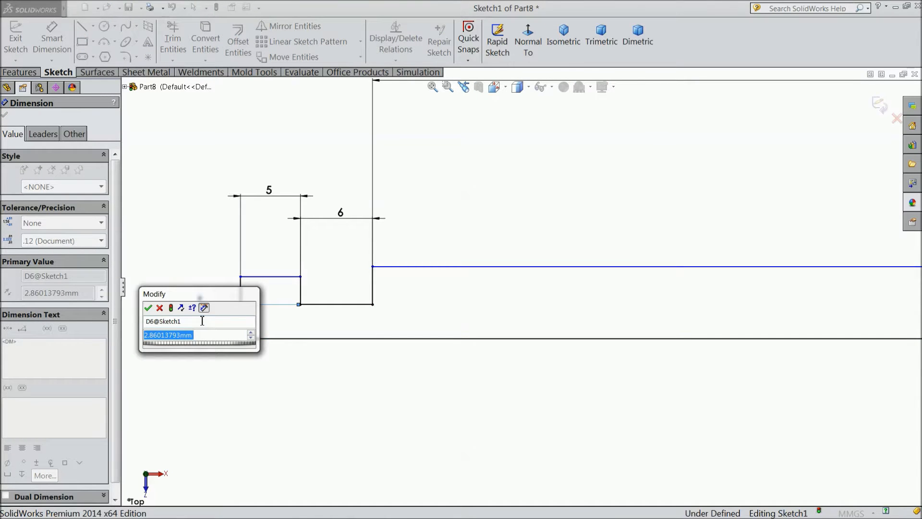
text(5.5/)
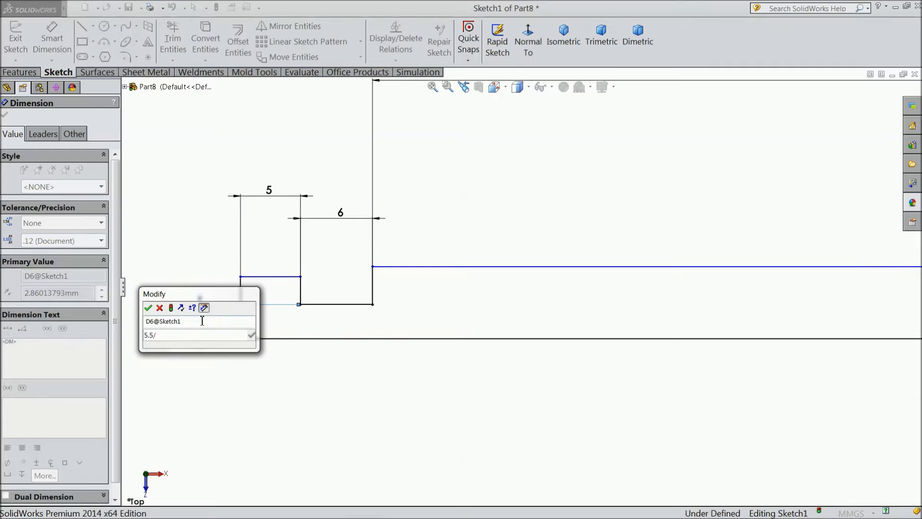
click(148, 307)
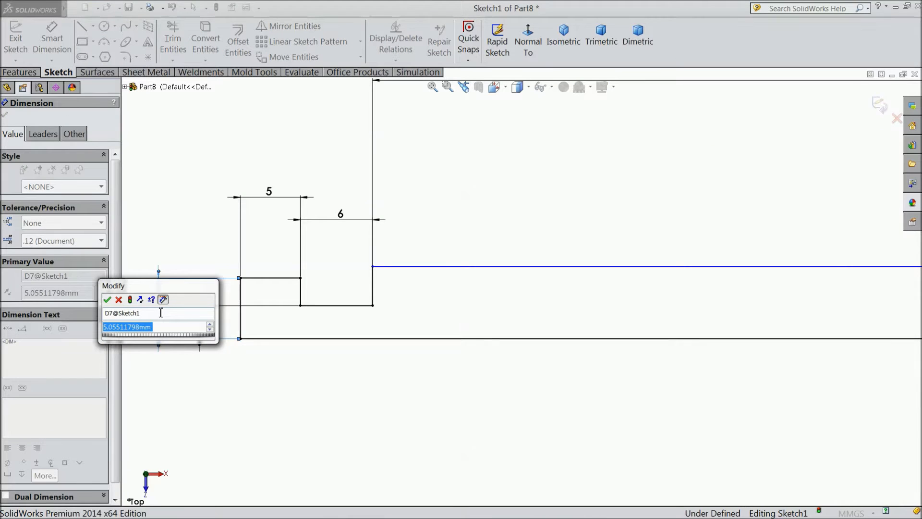
Set the left-end step heights to 7.5 and 5.5 mm
text(7.5)
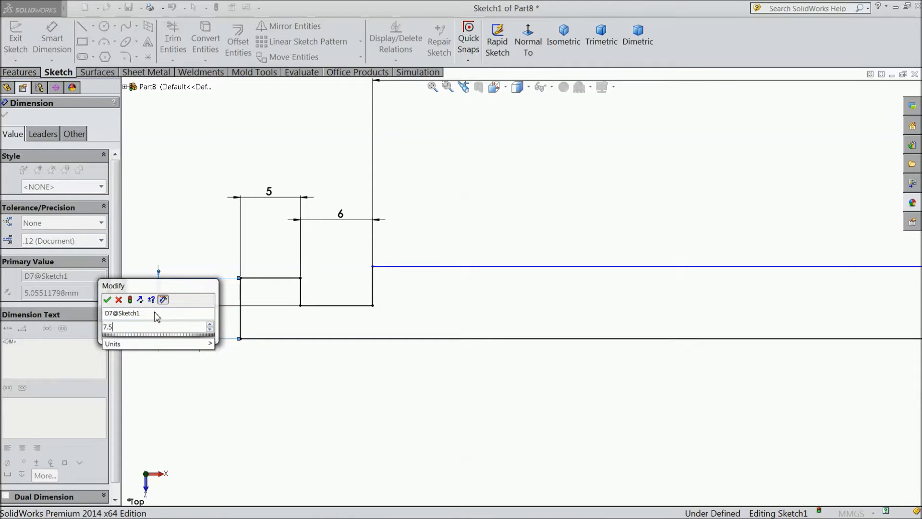
click(107, 300)
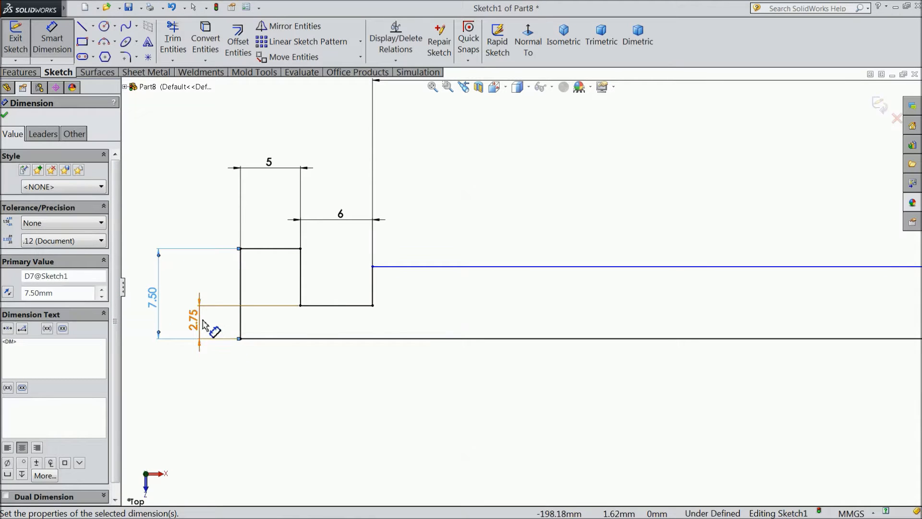
mouse_move(203, 326)
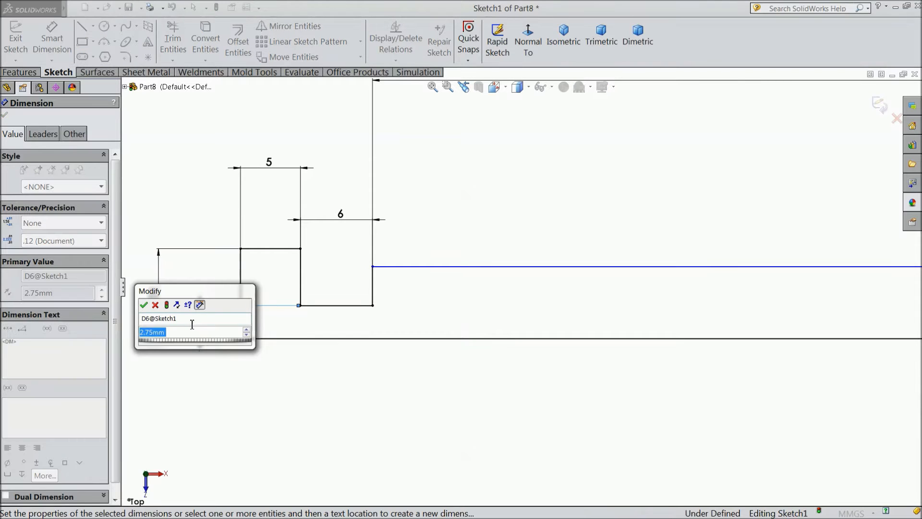
text(5.5)
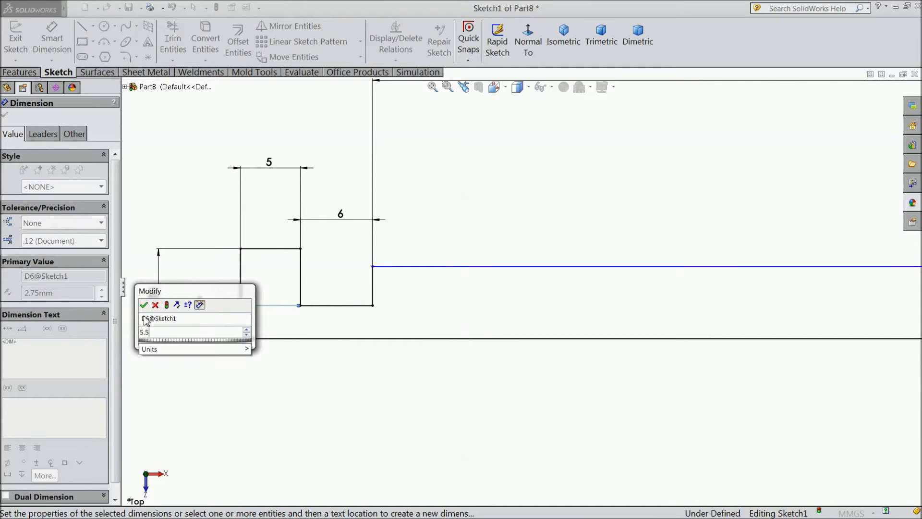
click(144, 304)
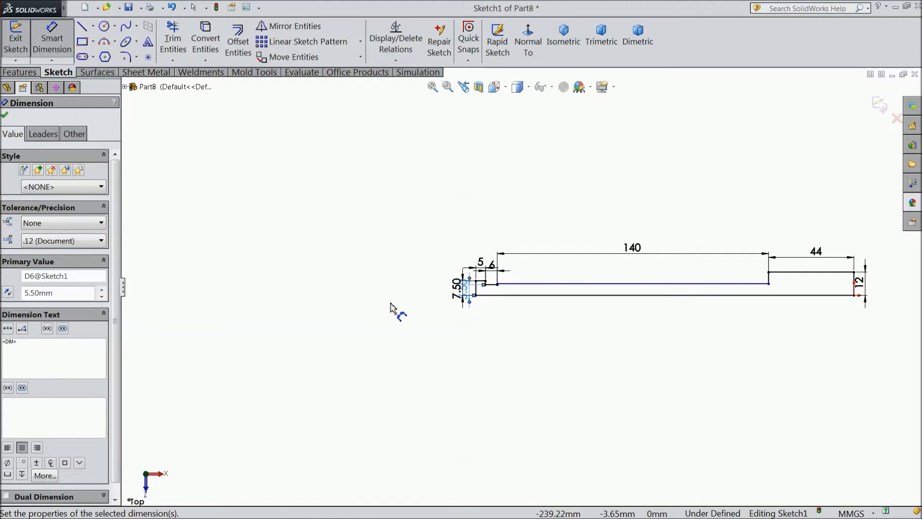
mouse_move(775, 328)
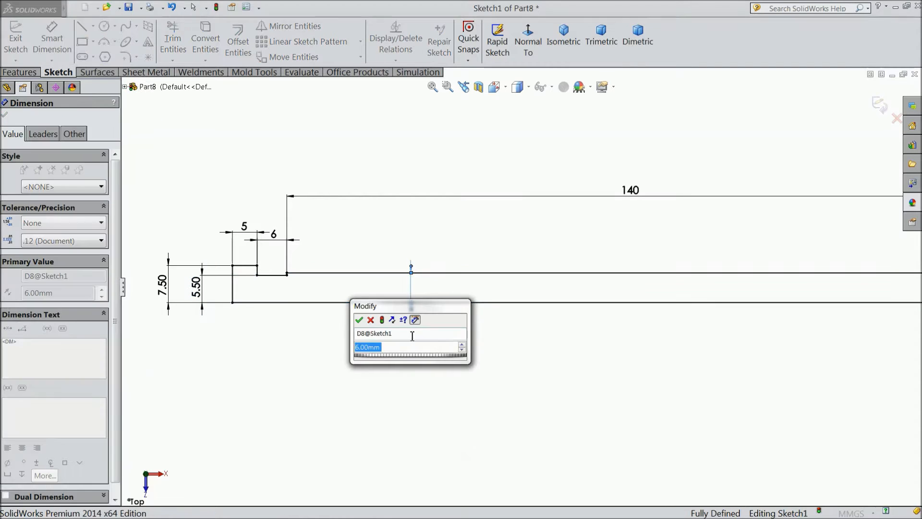
Set the end diameter to 19 and finish dimensioning the profile
text(19.05)
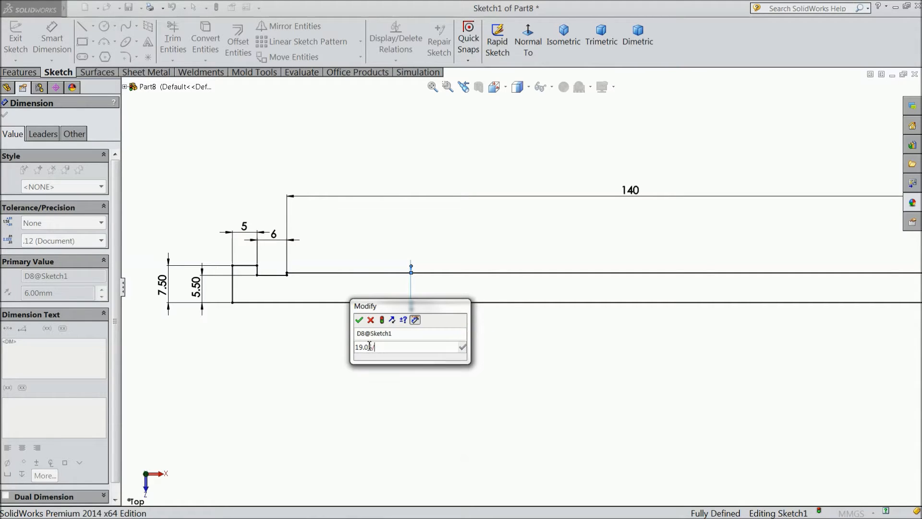
click(359, 319)
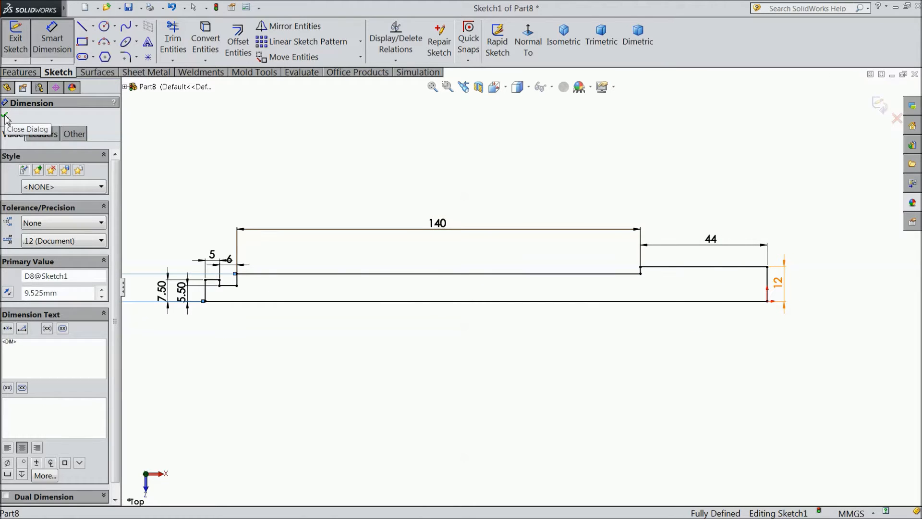
click(7, 115)
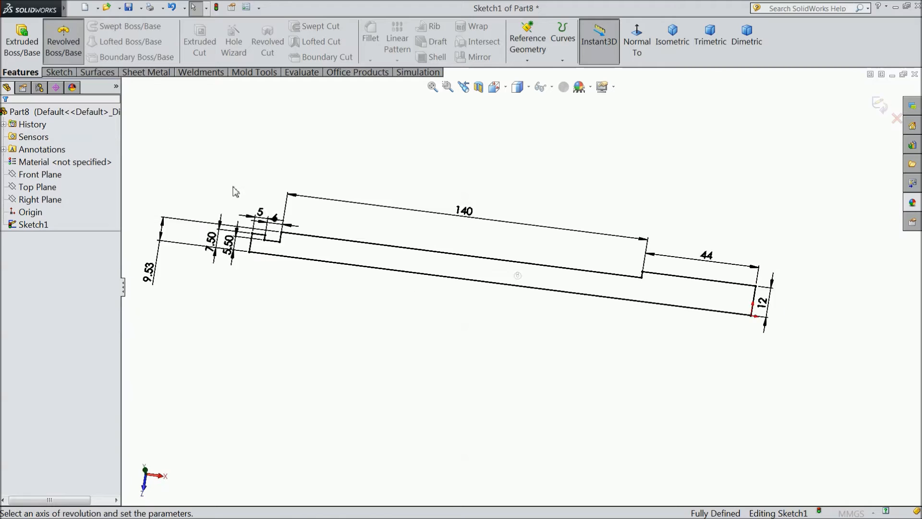
Revolve the profile about the long bottom line, then pick Top Plane for a sketch
click(63, 42)
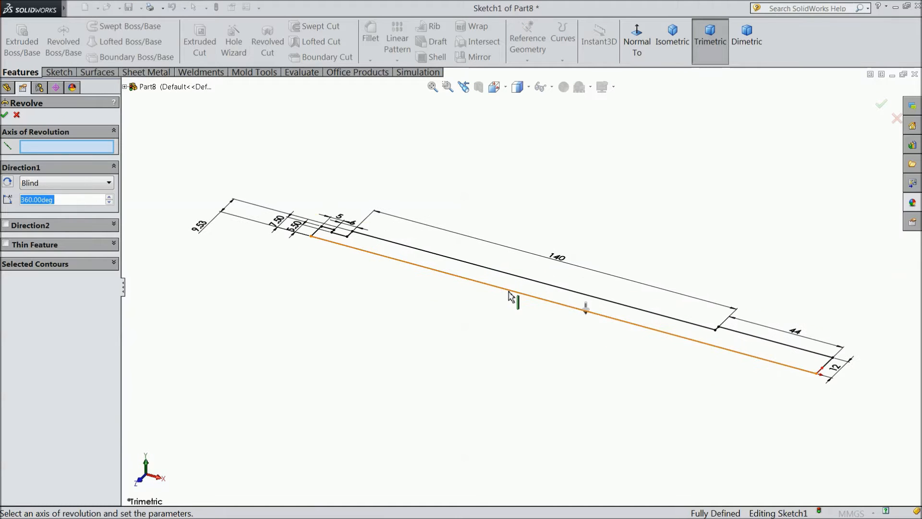
click(514, 285)
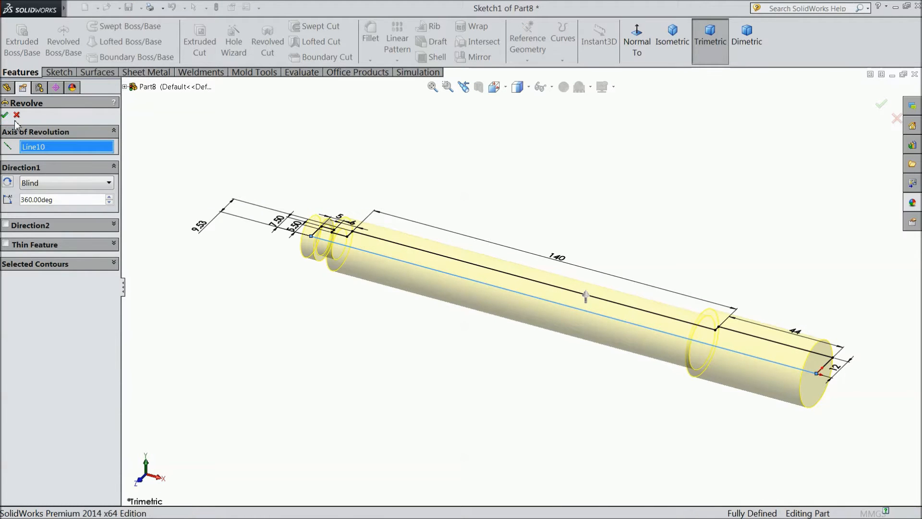
click(5, 114)
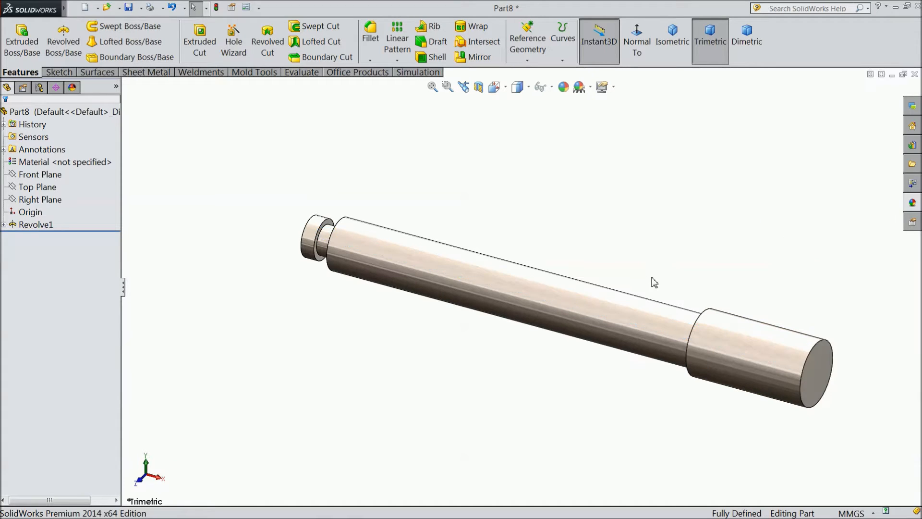
click(37, 186)
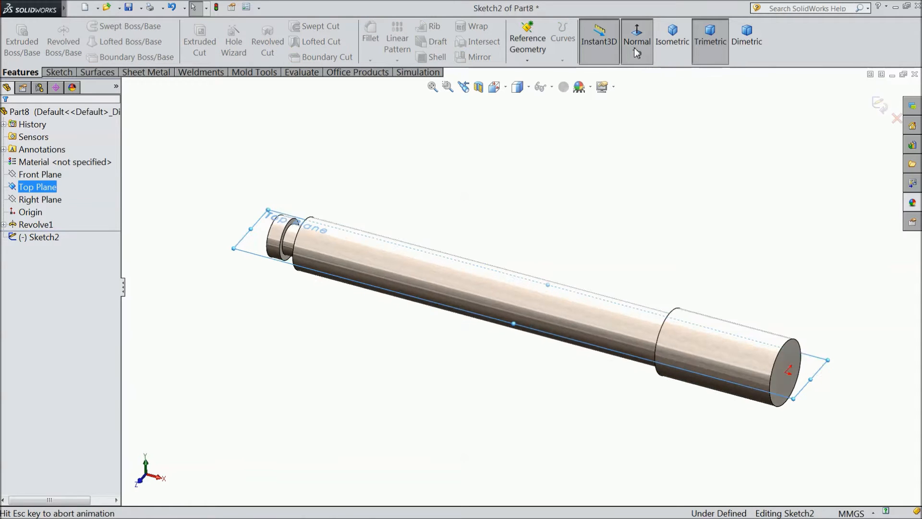
Draw a 10 mm circle located 15 mm from the shaft's thick end
click(637, 42)
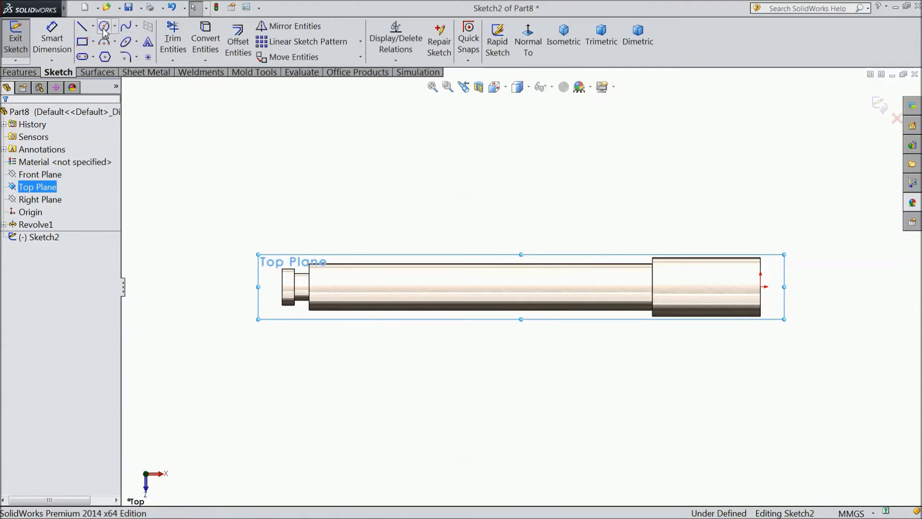
click(104, 26)
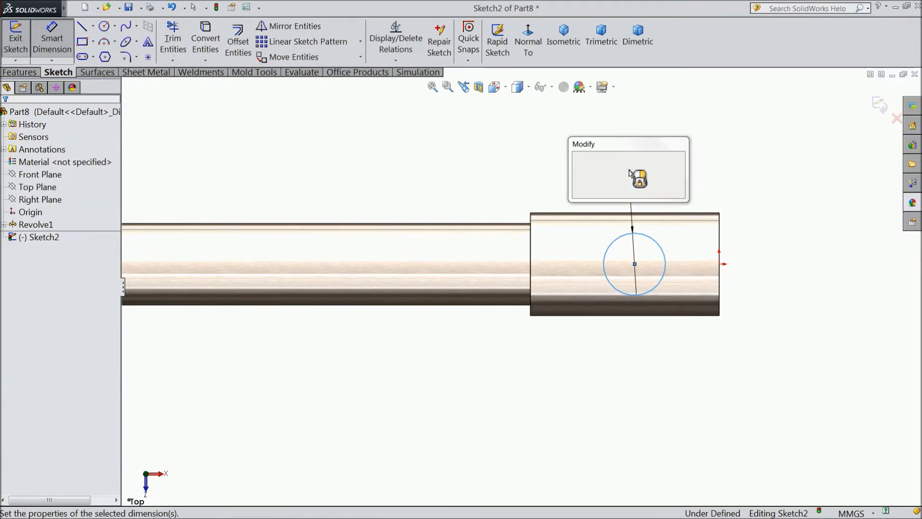
click(638, 178)
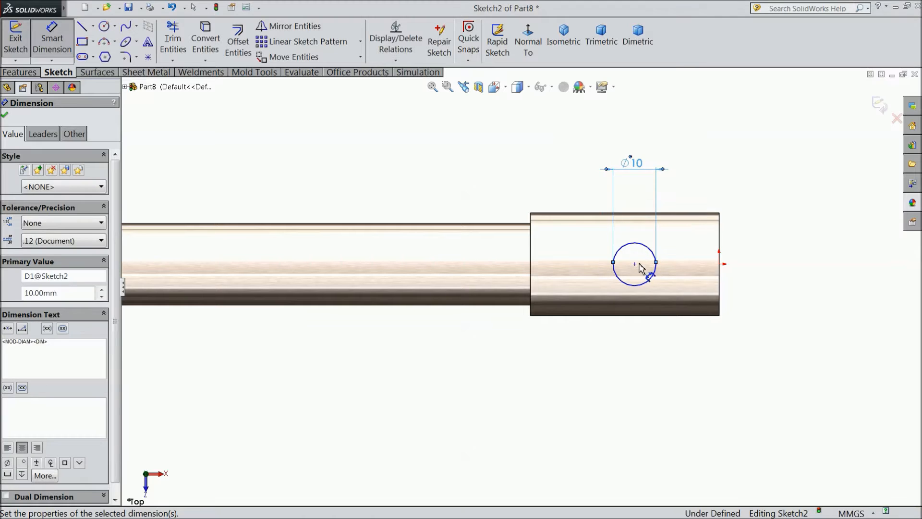
click(634, 263)
text(15)
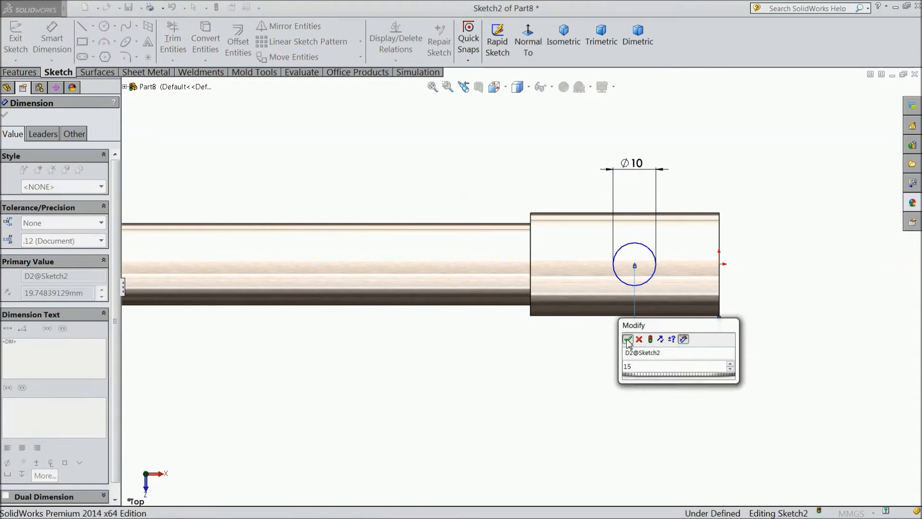
click(628, 339)
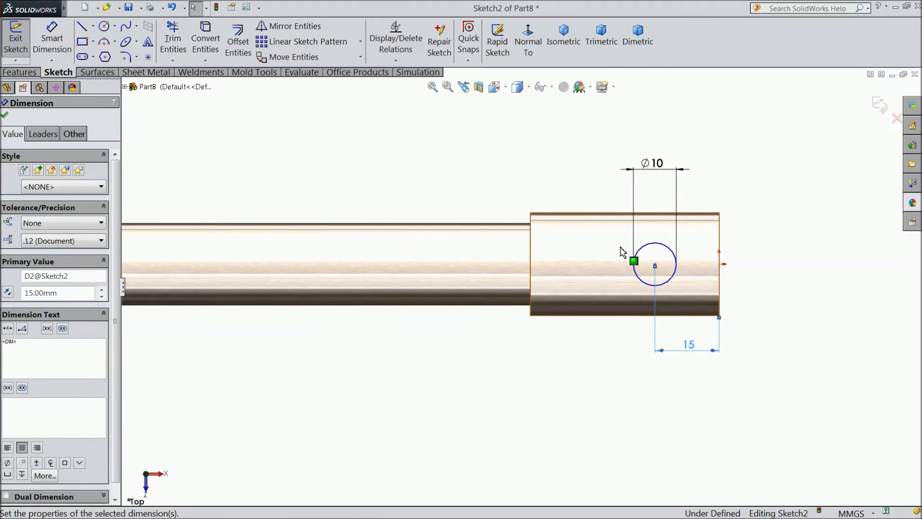
Make the circle centre horizontal with the part origin
click(634, 261)
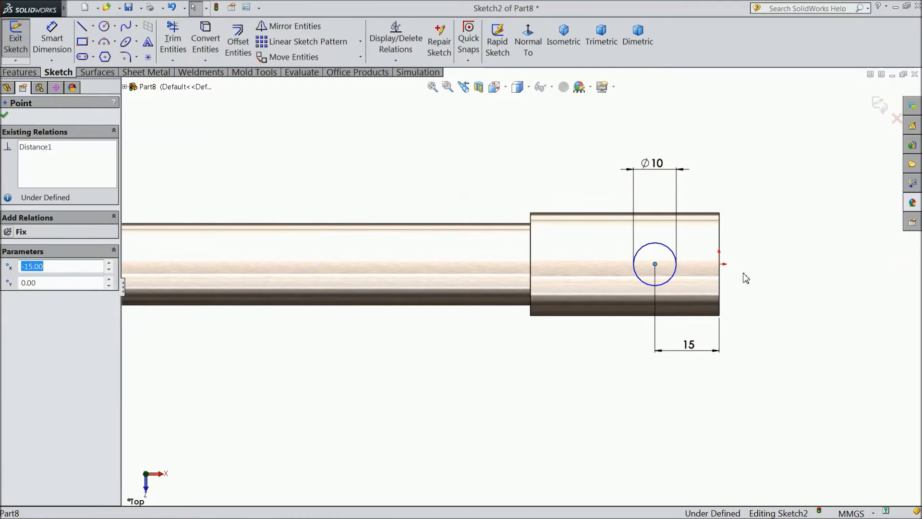
click(654, 264)
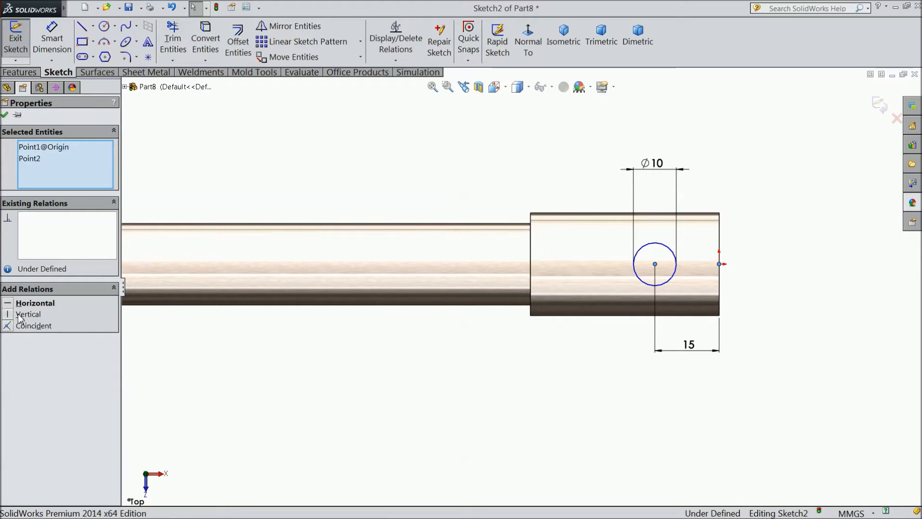
click(28, 313)
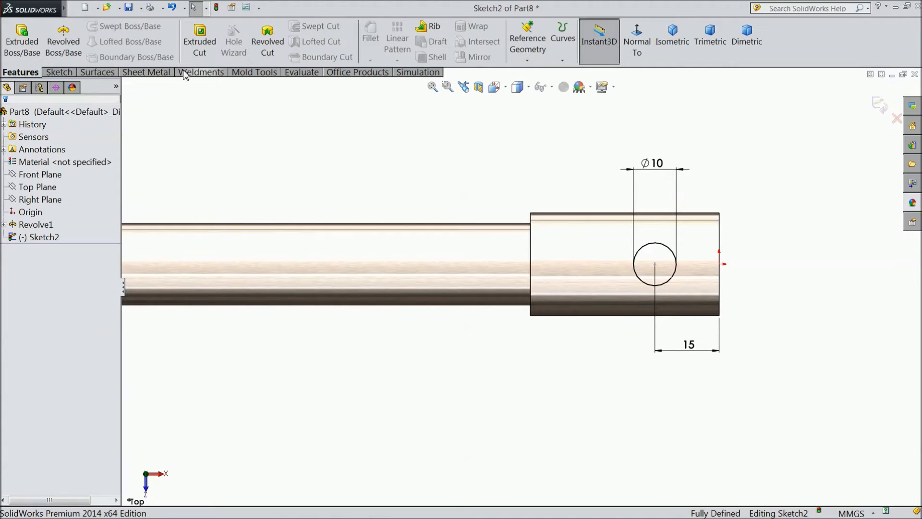
Extrude-cut the 10 mm circle Through All in both directions
click(199, 46)
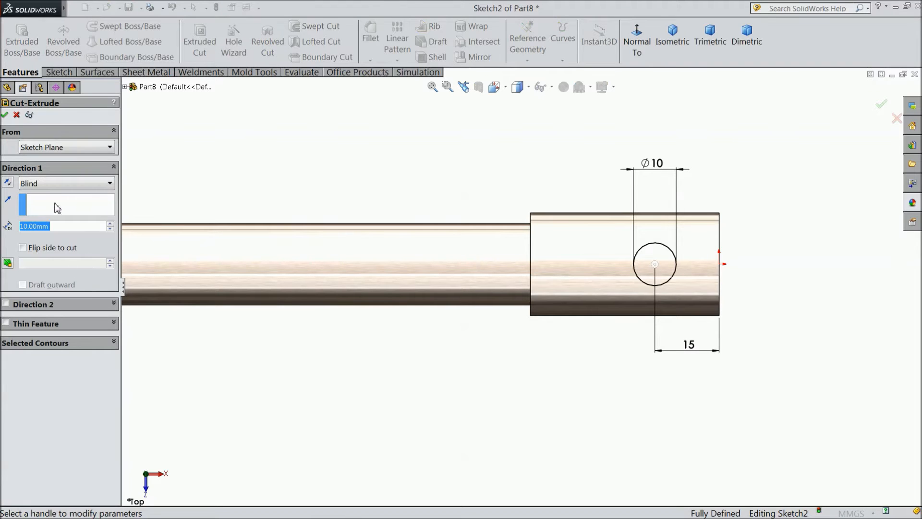
click(66, 182)
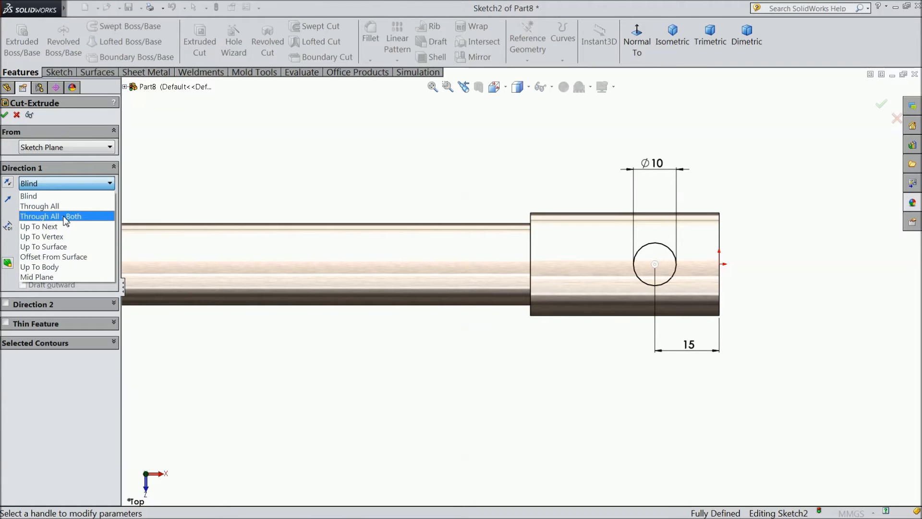
click(41, 215)
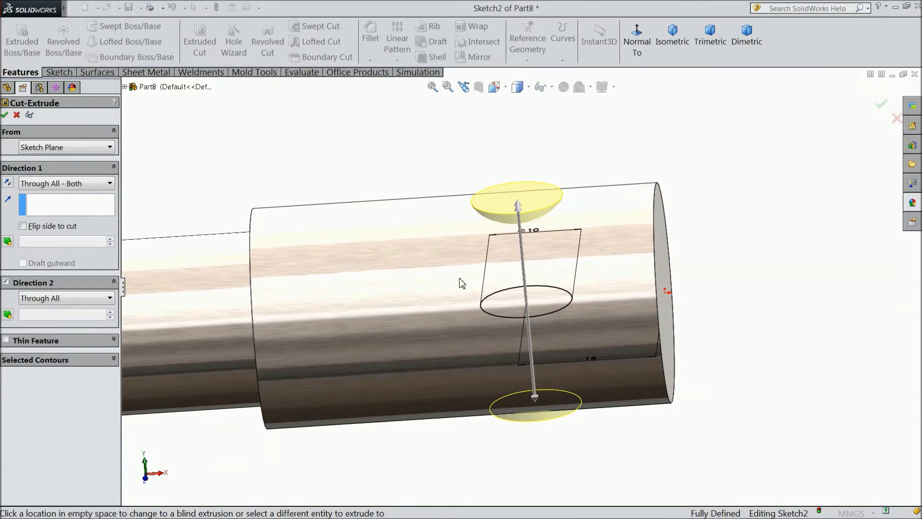
click(880, 104)
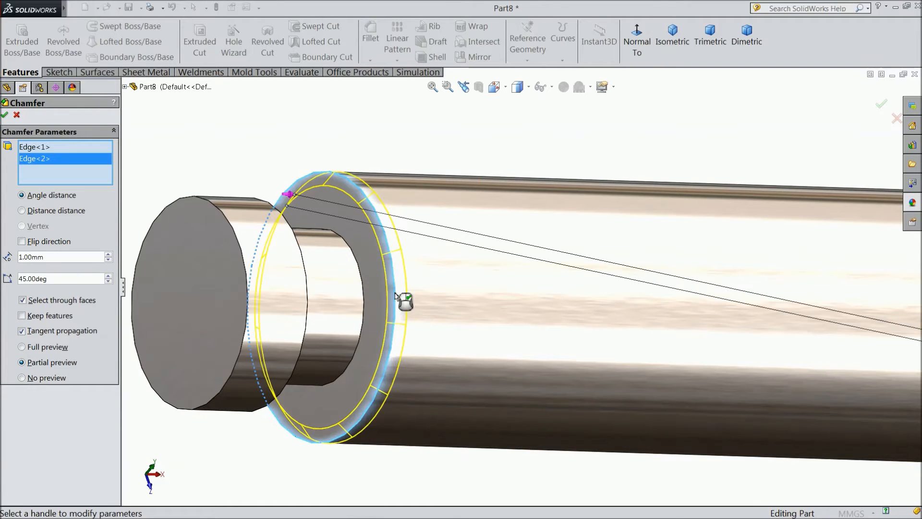
Apply the 1 mm × 45° chamfer to both step edges
click(880, 104)
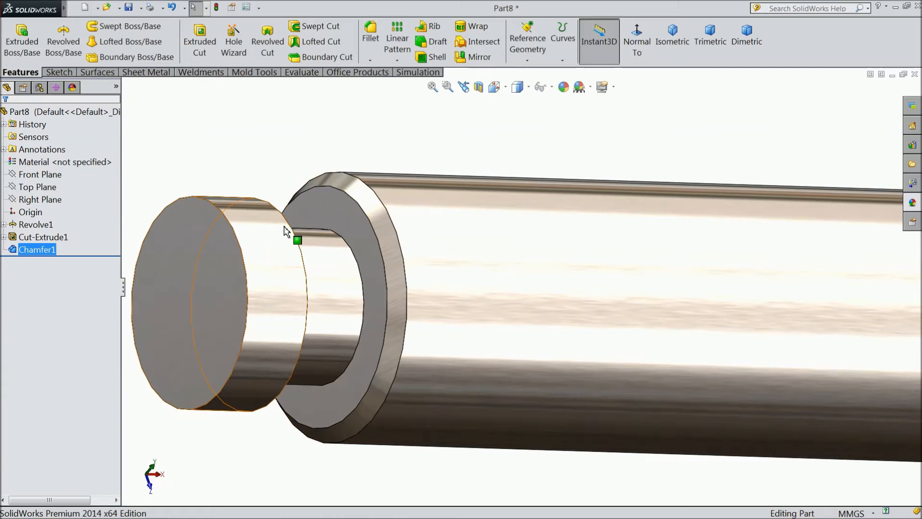
mouse_move(291, 241)
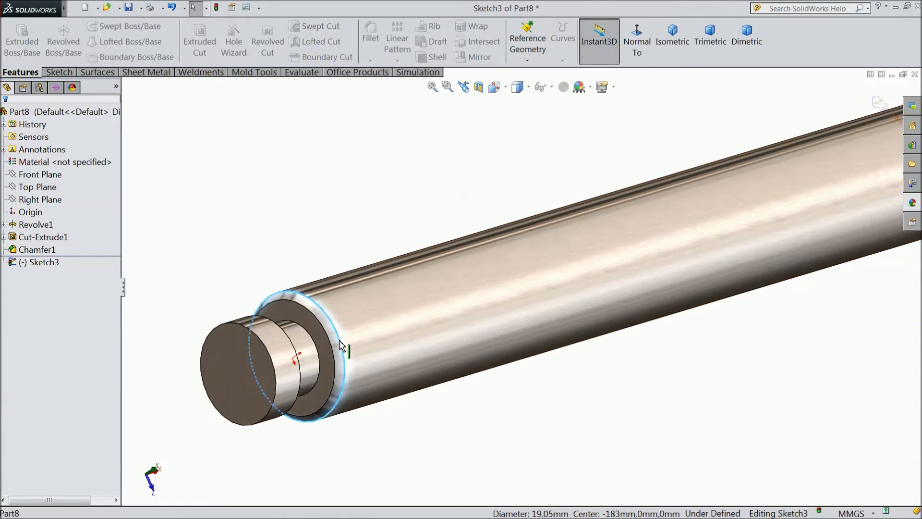
Project the shaft's circular edge into Sketch3 as a 19.05 mm circle
click(58, 71)
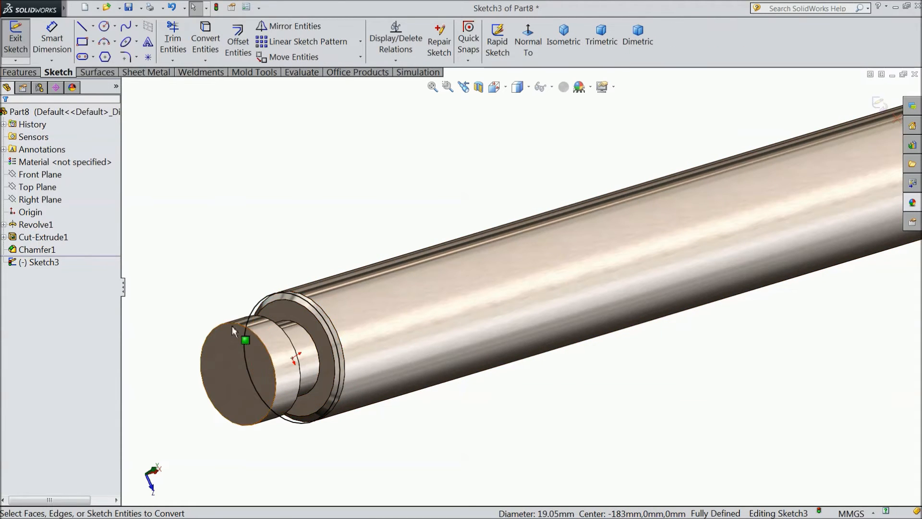
click(20, 72)
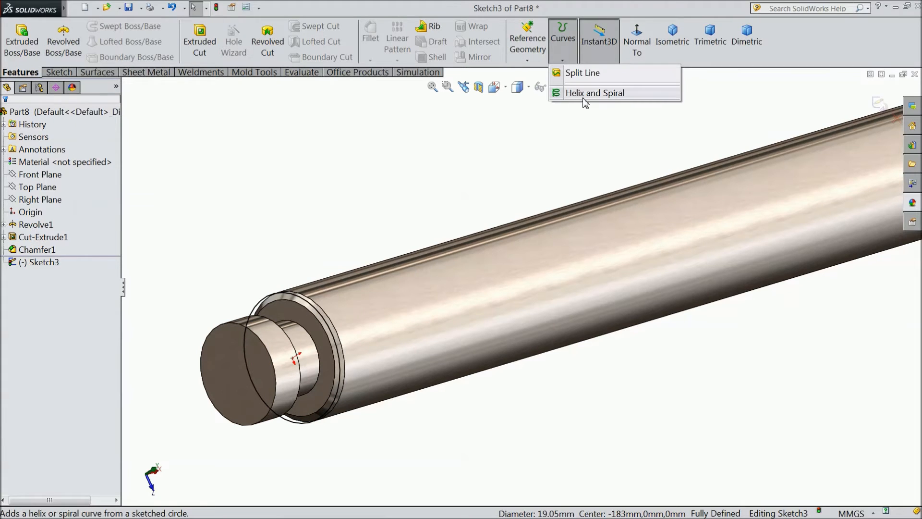
Create a reversed, clockwise helix with 3 mm pitch and 46.5 revolutions
click(593, 93)
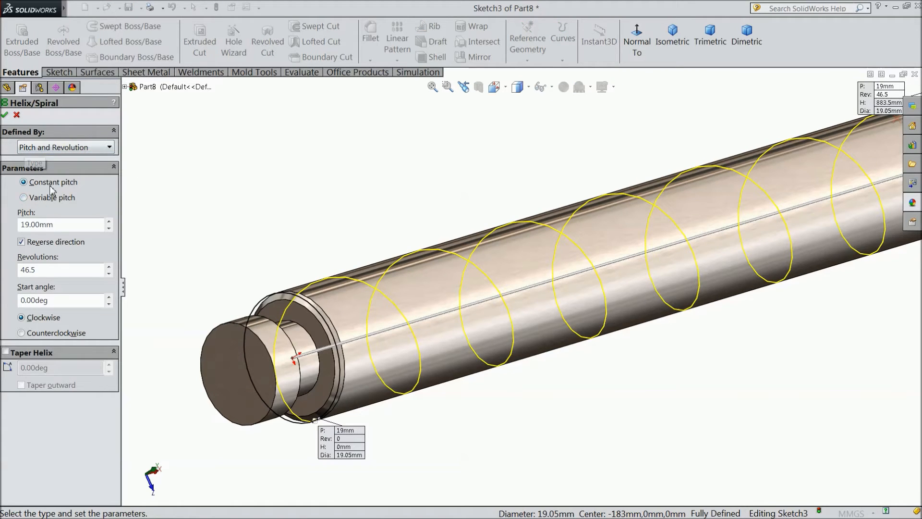
triple_click(59, 225)
text(3)
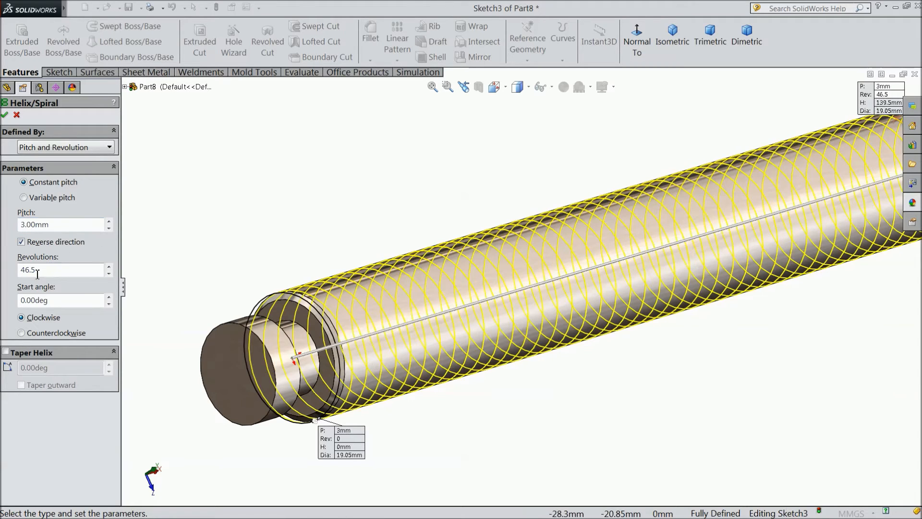
mouse_move(36, 273)
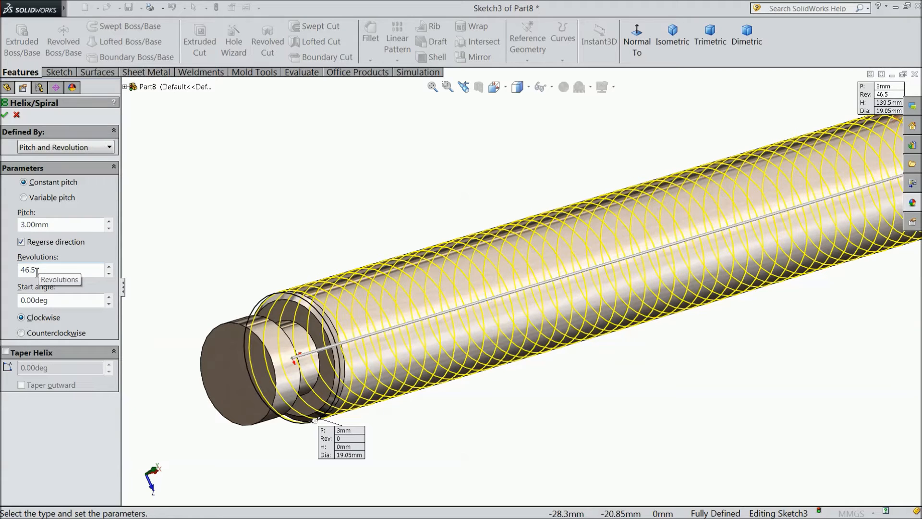
mouse_move(24, 300)
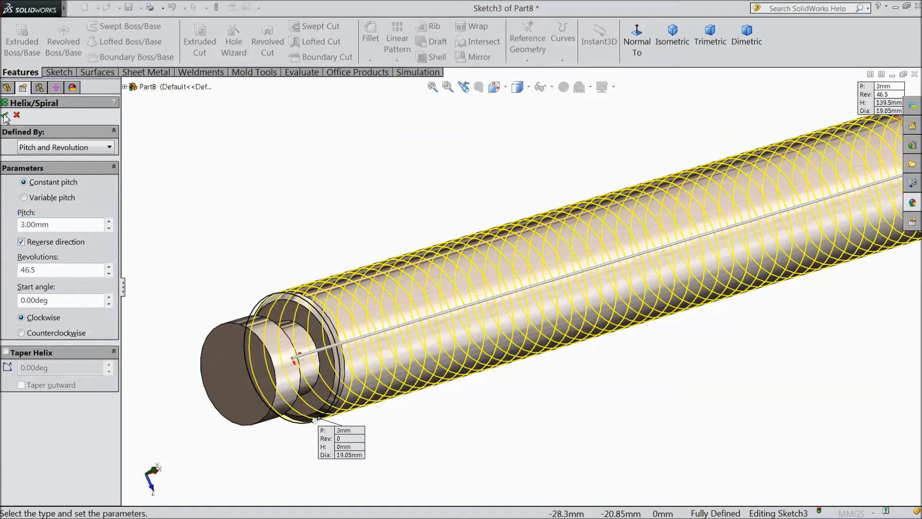
click(6, 114)
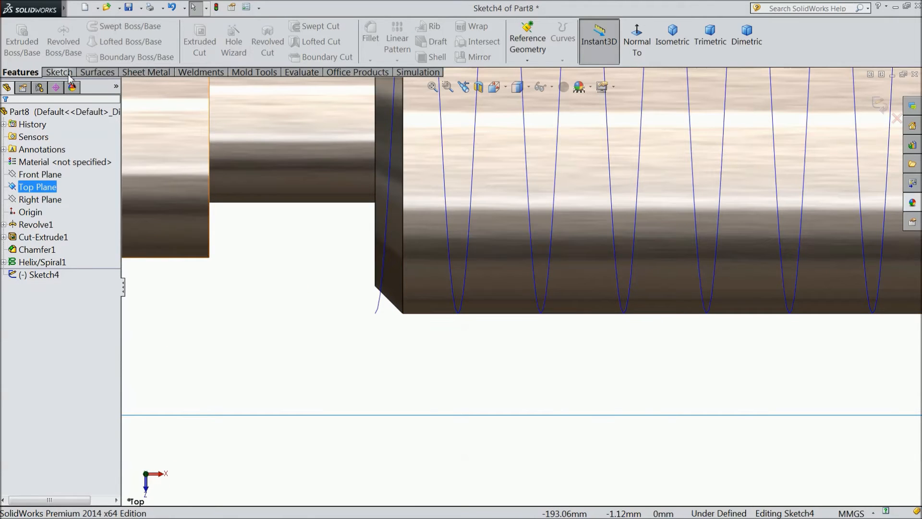
Draw the trapezoid thread profile lines on the Top Plane beside the shaft's helix end
click(58, 71)
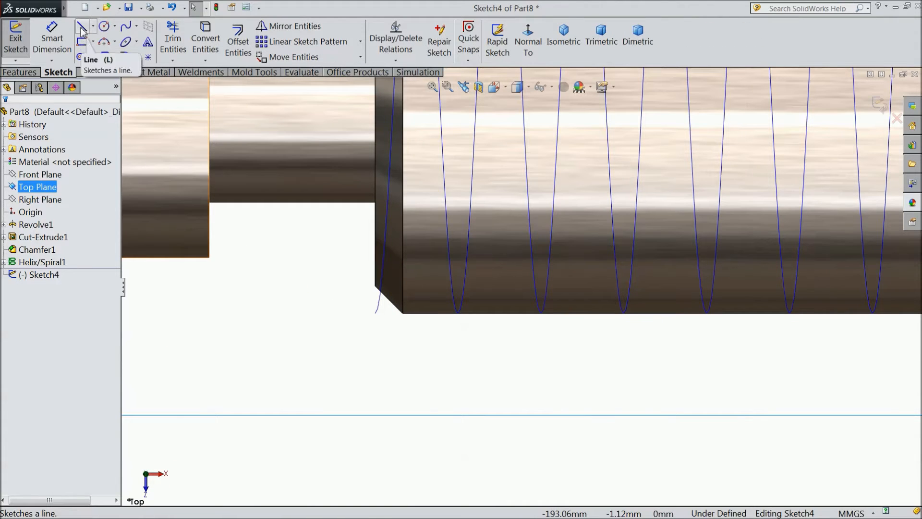
click(82, 26)
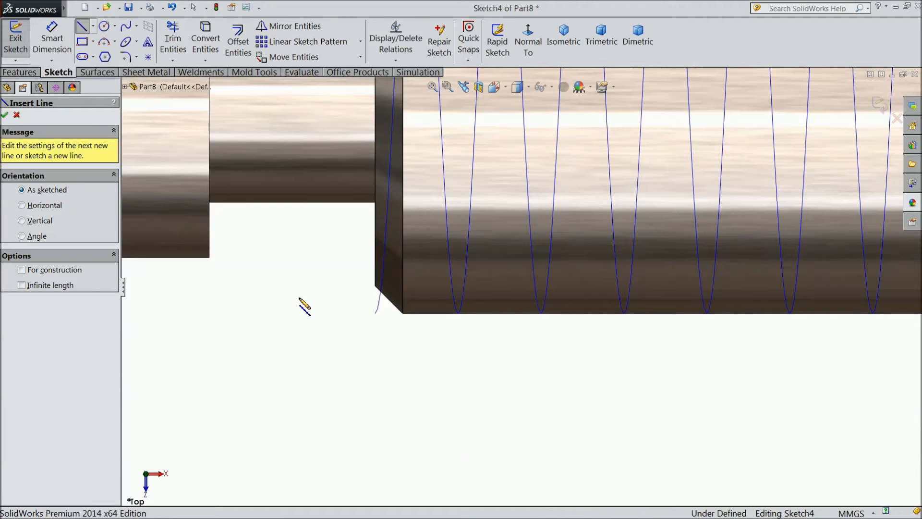
click(317, 297)
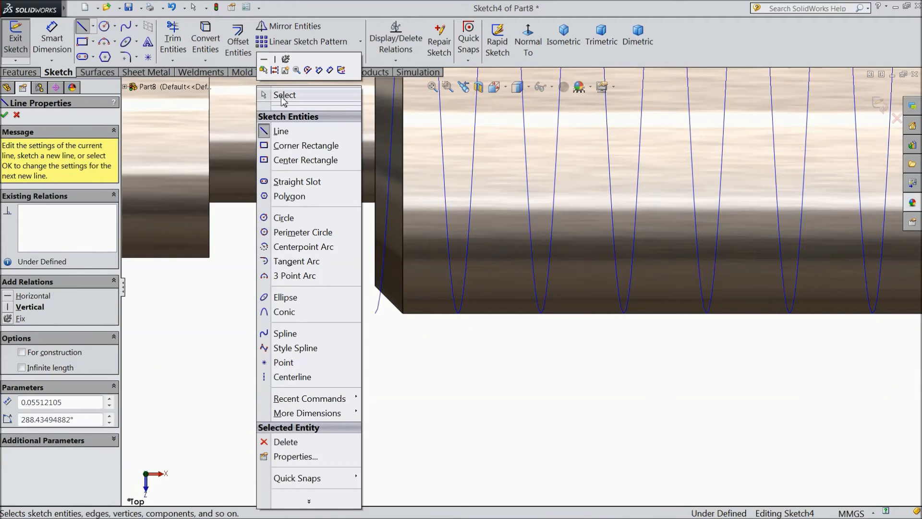
click(284, 95)
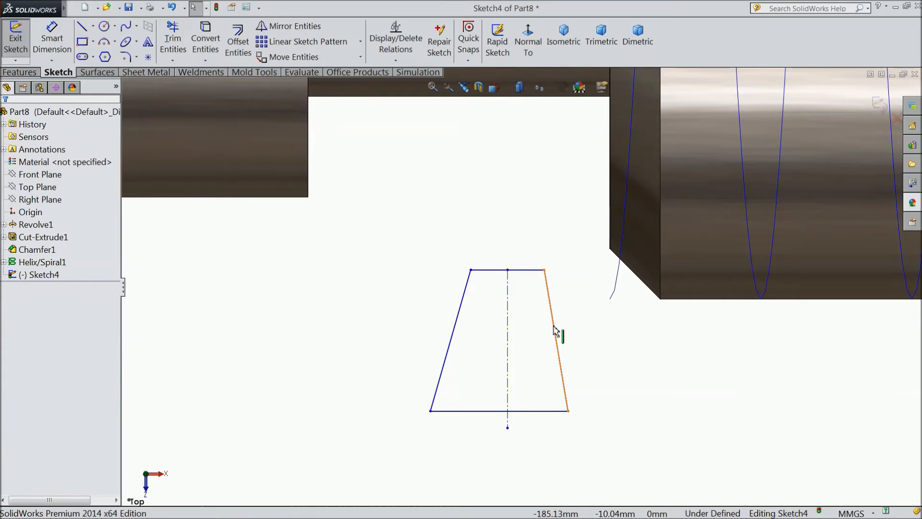
Make the trapezoid flanks symmetric and dimension the top width to 1.11 mm
click(456, 341)
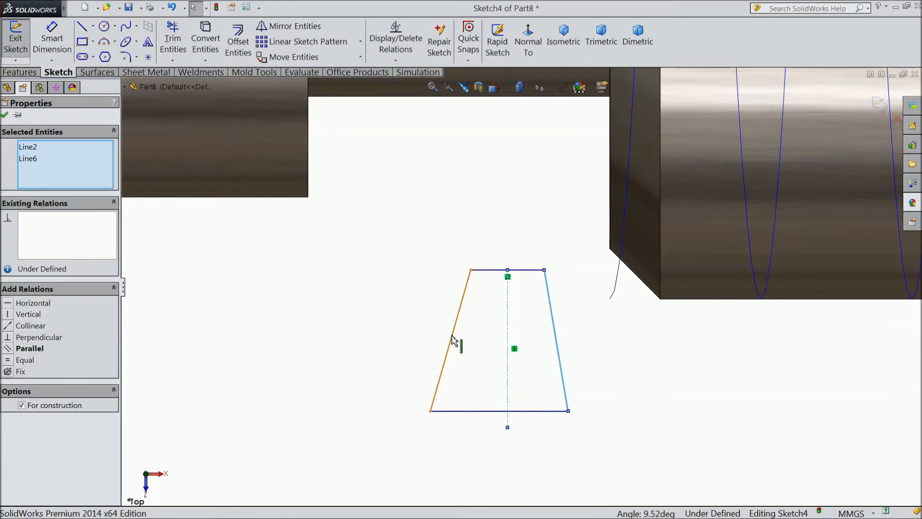
click(34, 359)
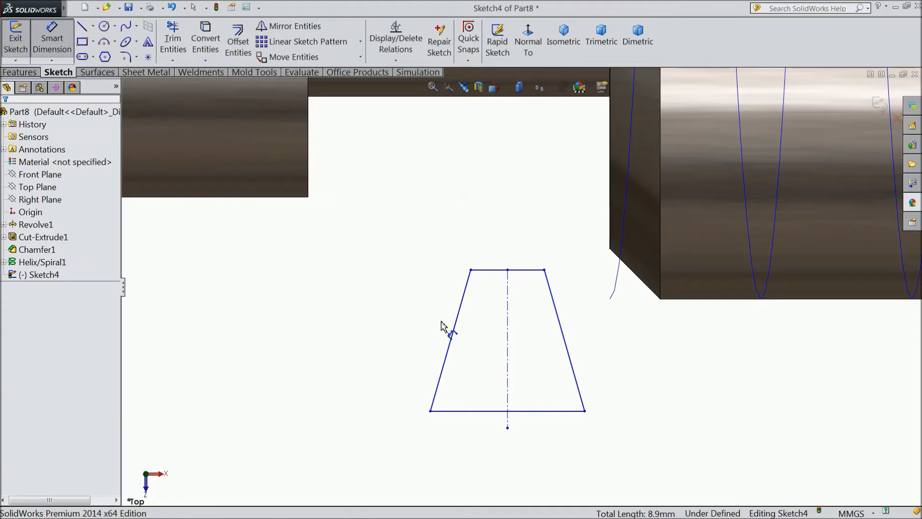
click(507, 270)
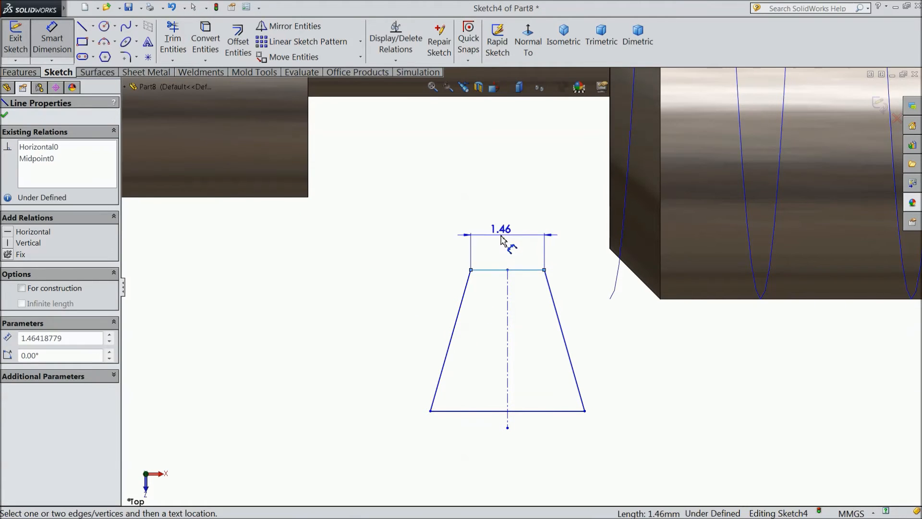
click(500, 235)
text(1.11)
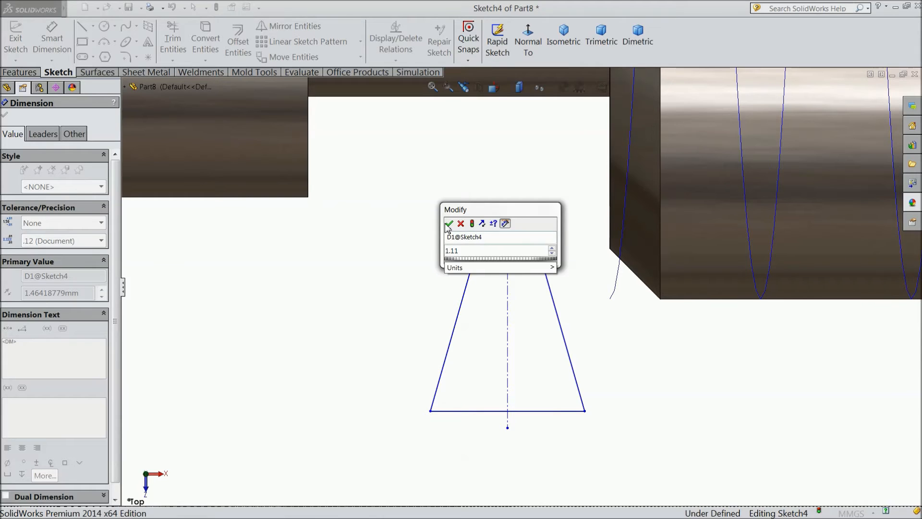
click(449, 223)
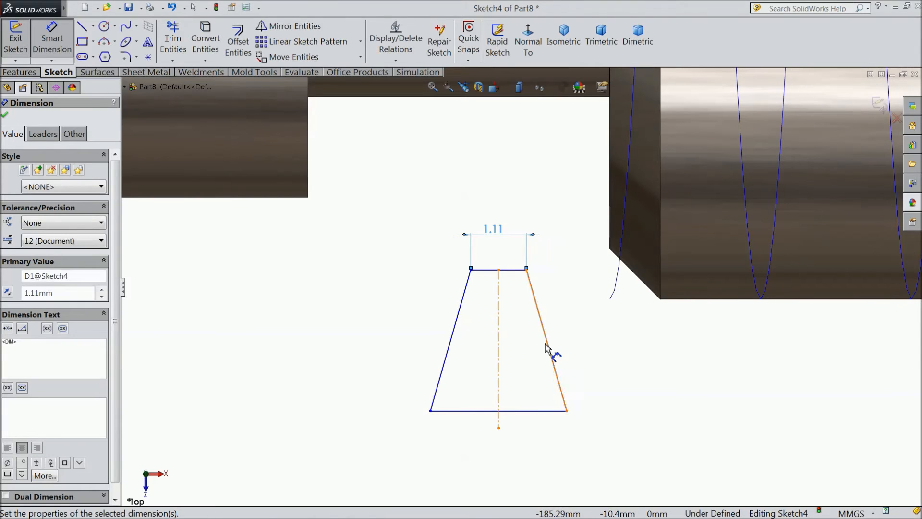
Set a 29° angle between the flanks and make the base collinear with the shaft edge
click(541, 347)
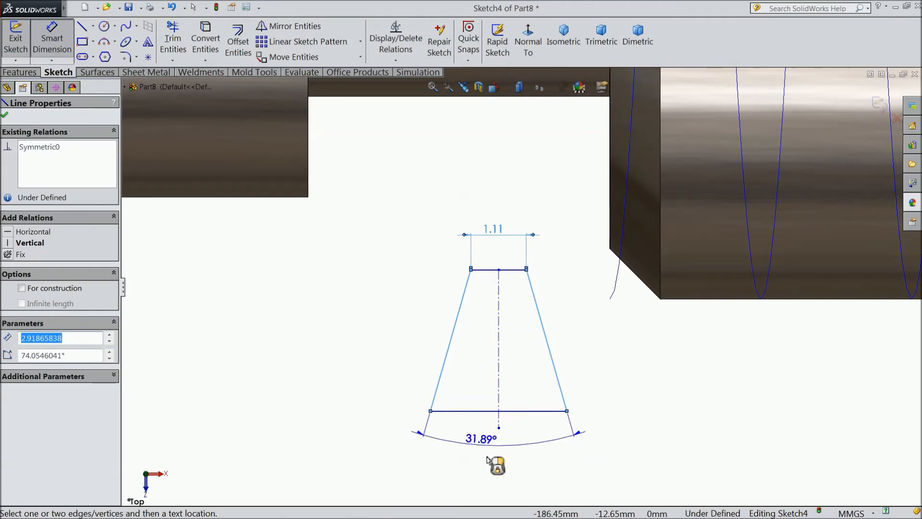
click(480, 438)
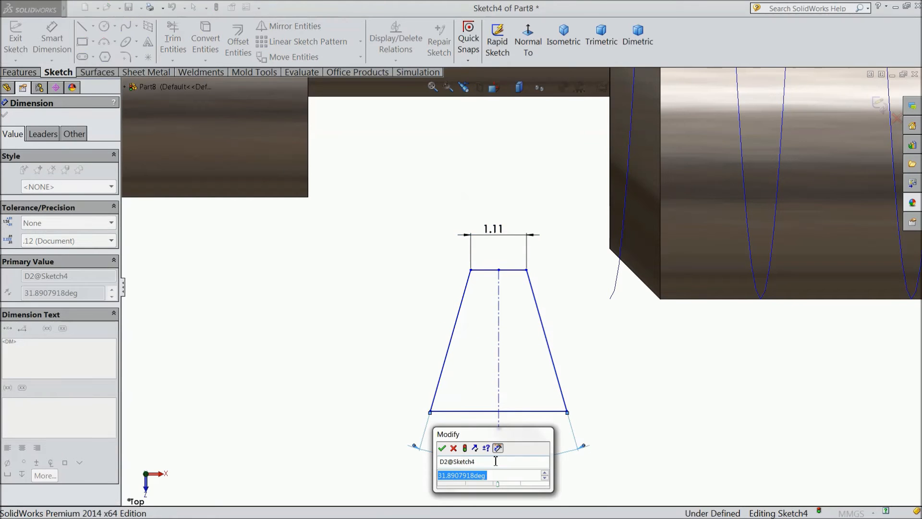
click(441, 448)
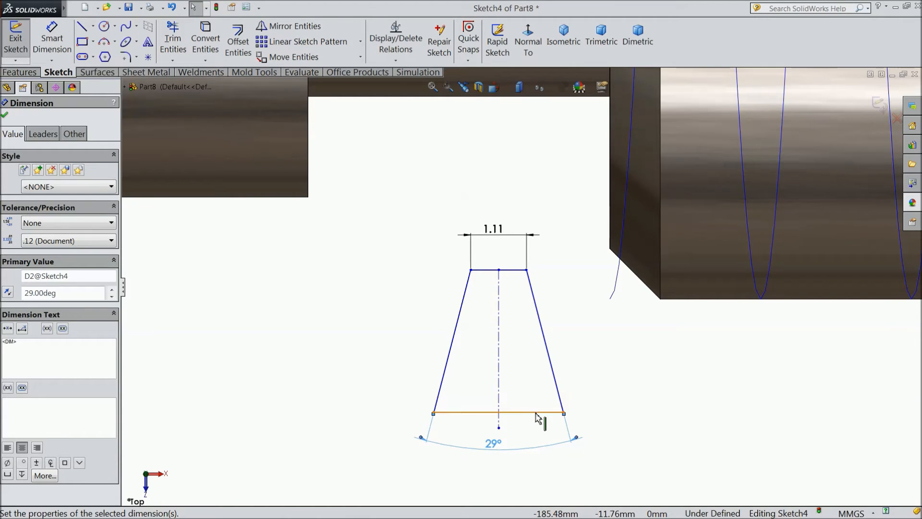
click(498, 411)
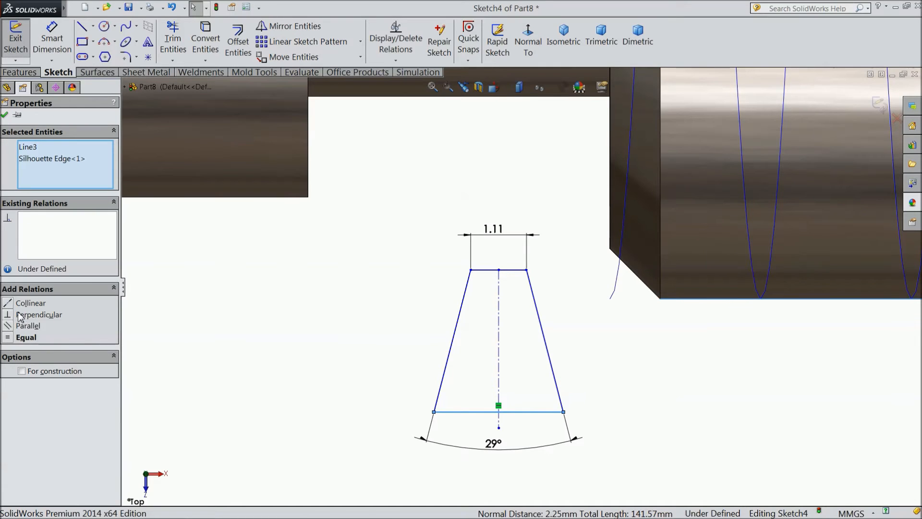
click(30, 302)
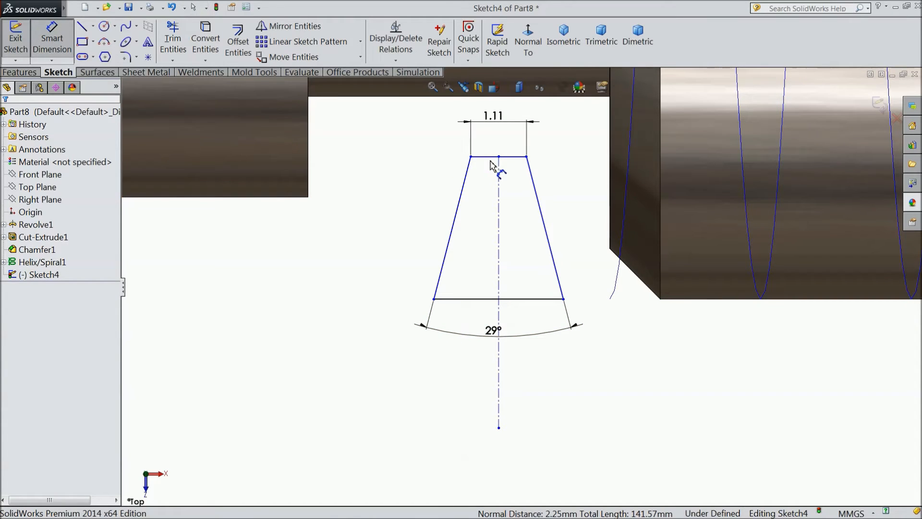
Dimension the thread profile height between top and base to 1.5 mm
click(497, 299)
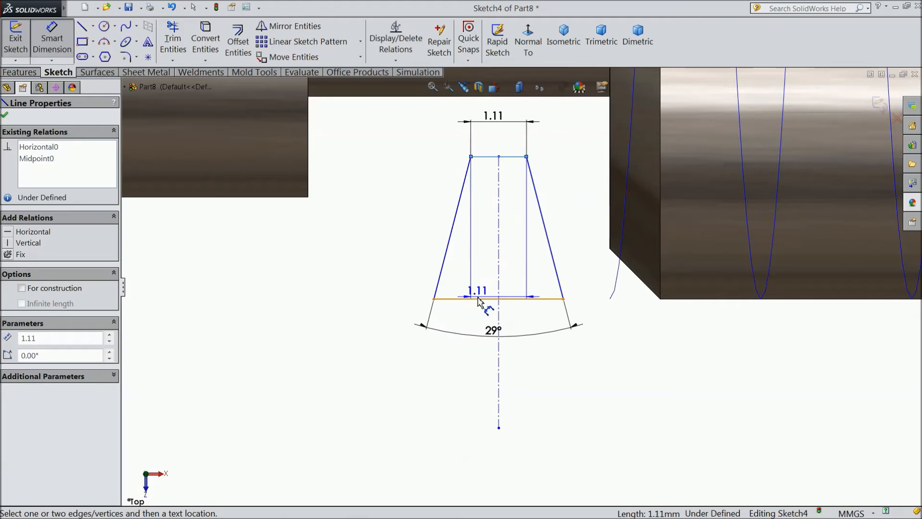
click(485, 300)
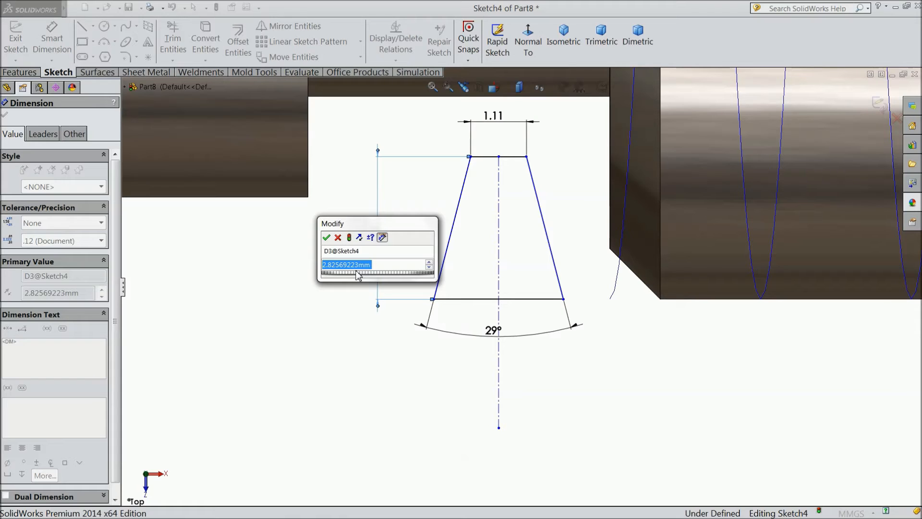
text(1.5)
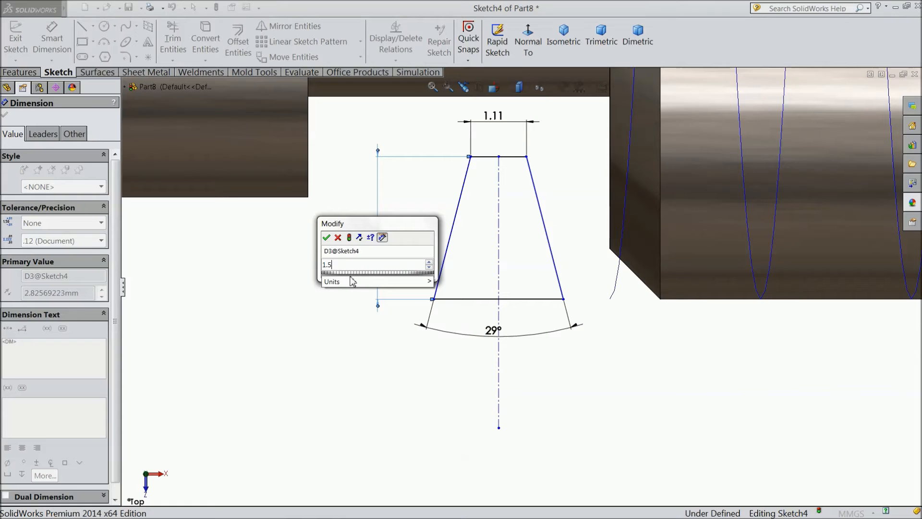
click(328, 237)
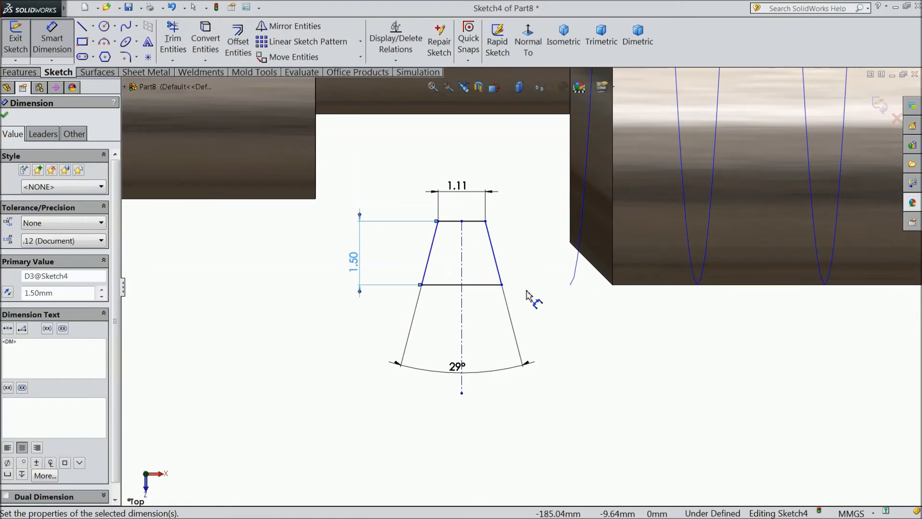
mouse_move(520, 299)
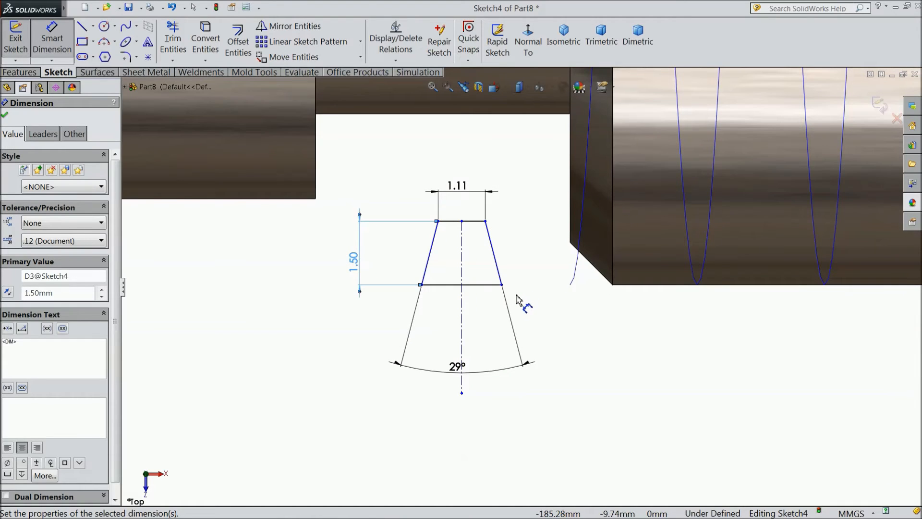
mouse_move(494, 305)
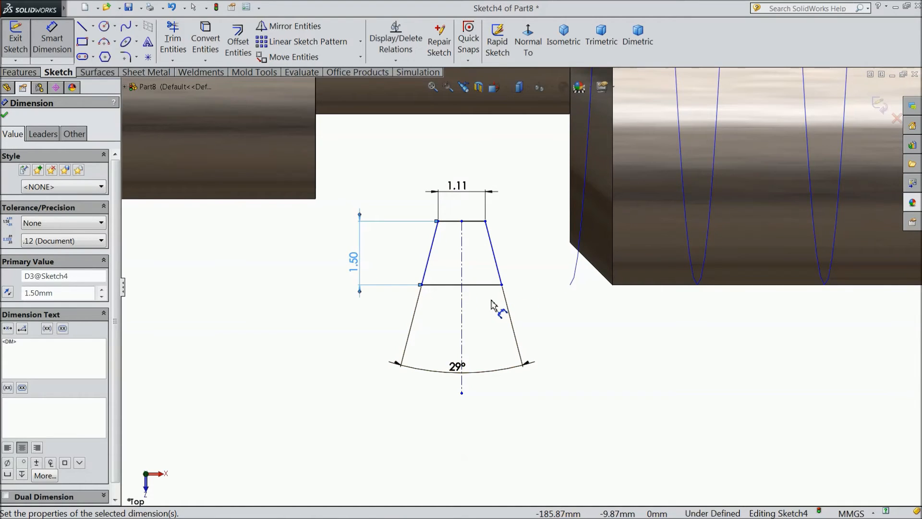
mouse_move(475, 302)
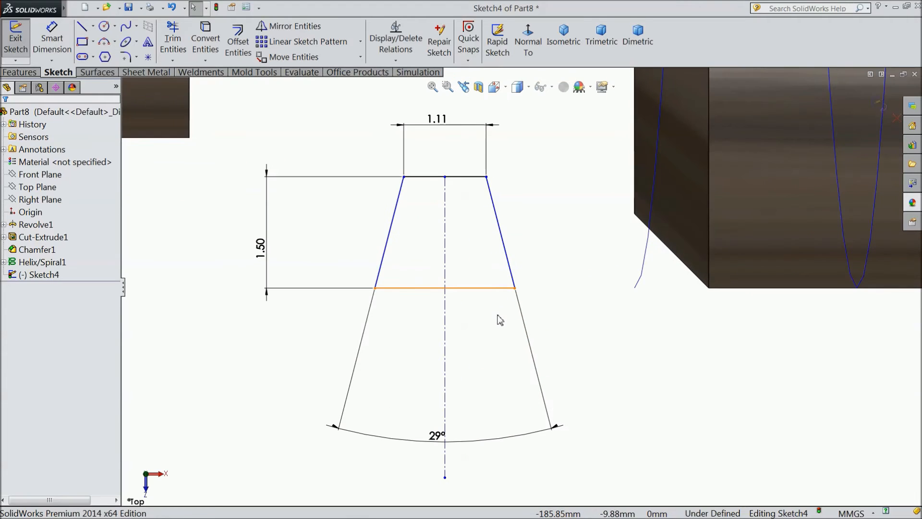
click(499, 235)
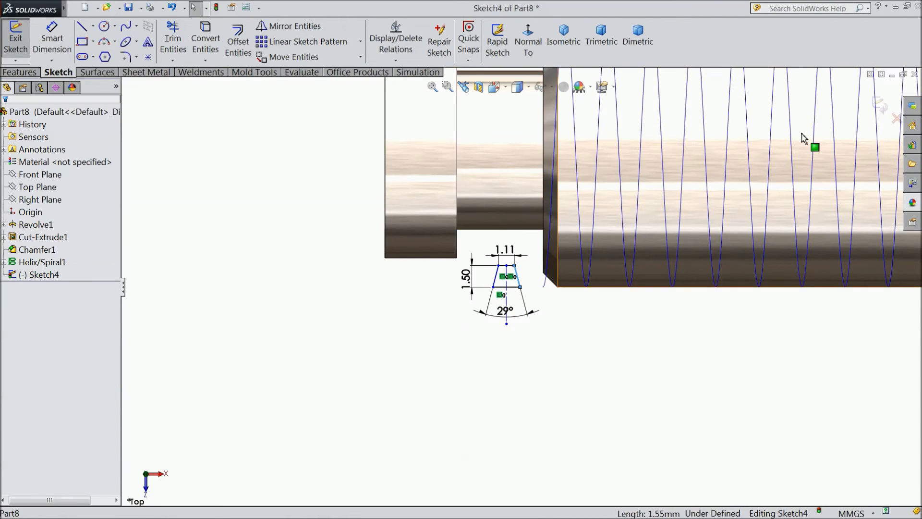
Swept-cut the Sketch4 trapezoid profile along Helix/Spiral1 to form the thread
click(15, 41)
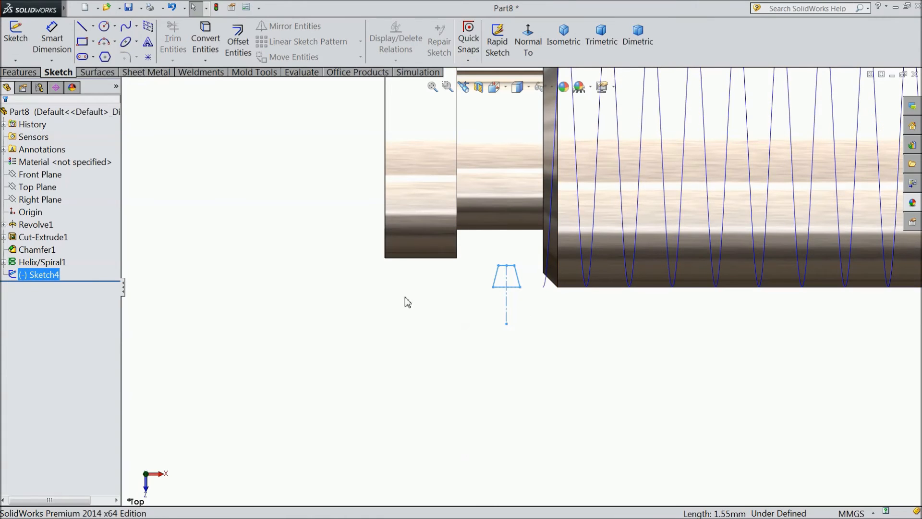
click(21, 71)
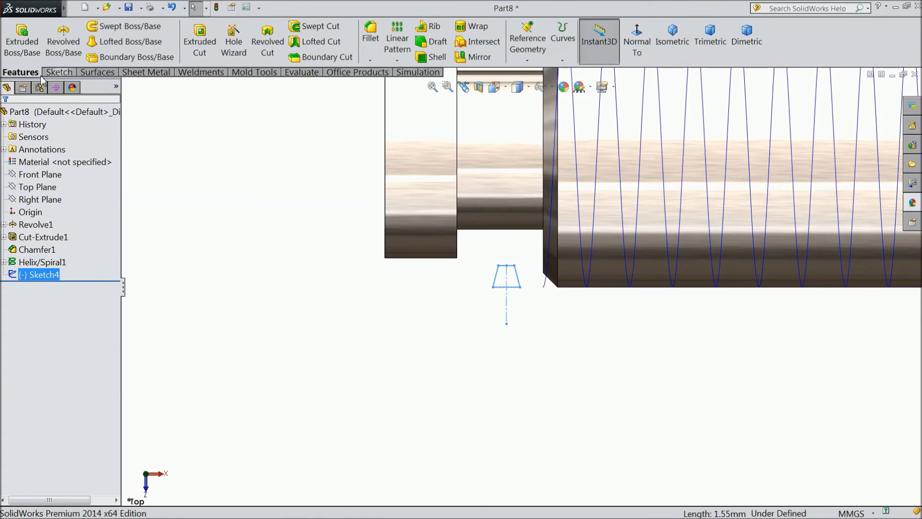
mouse_move(319, 26)
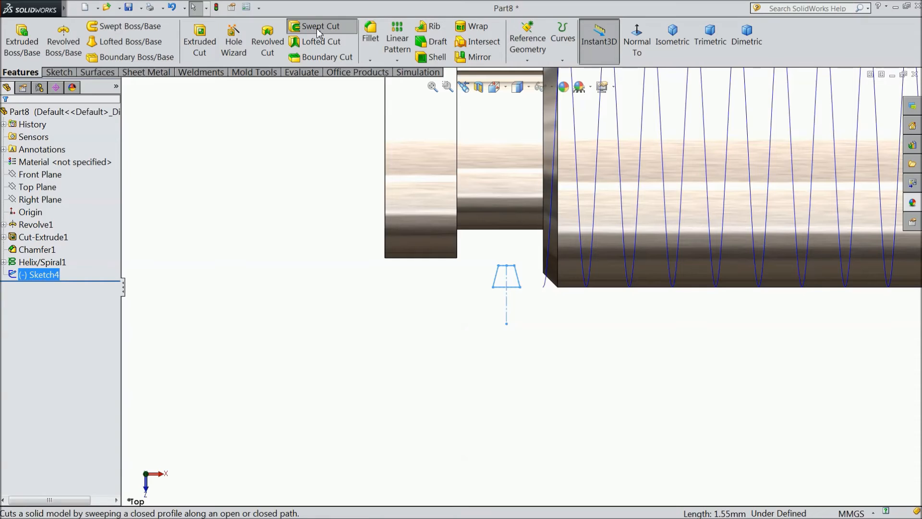
click(320, 26)
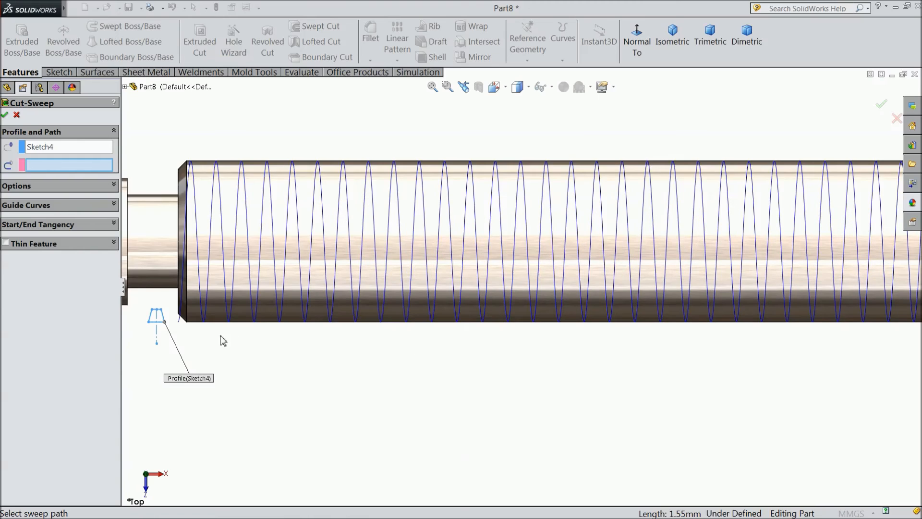
click(198, 249)
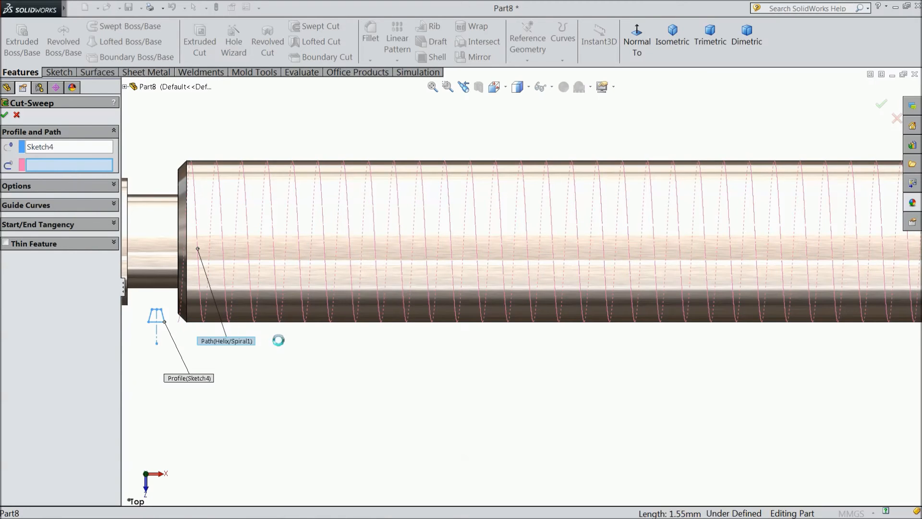
click(278, 340)
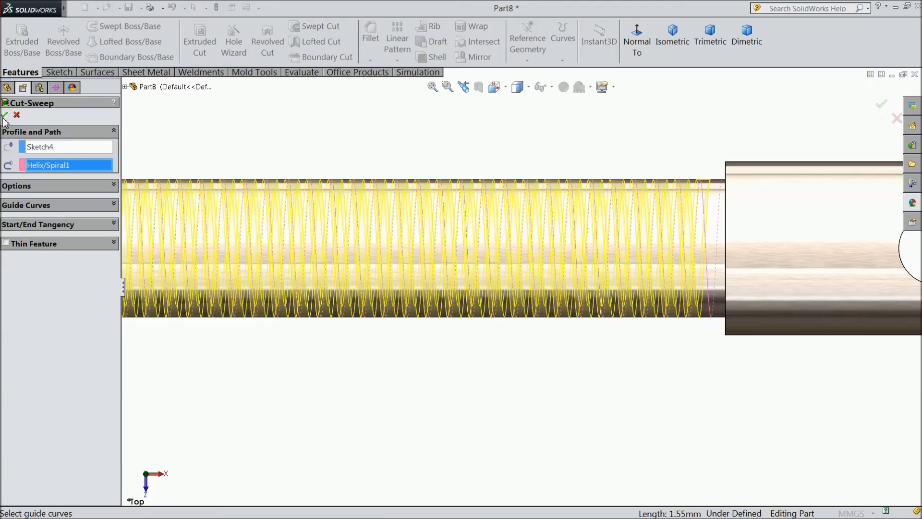
click(5, 115)
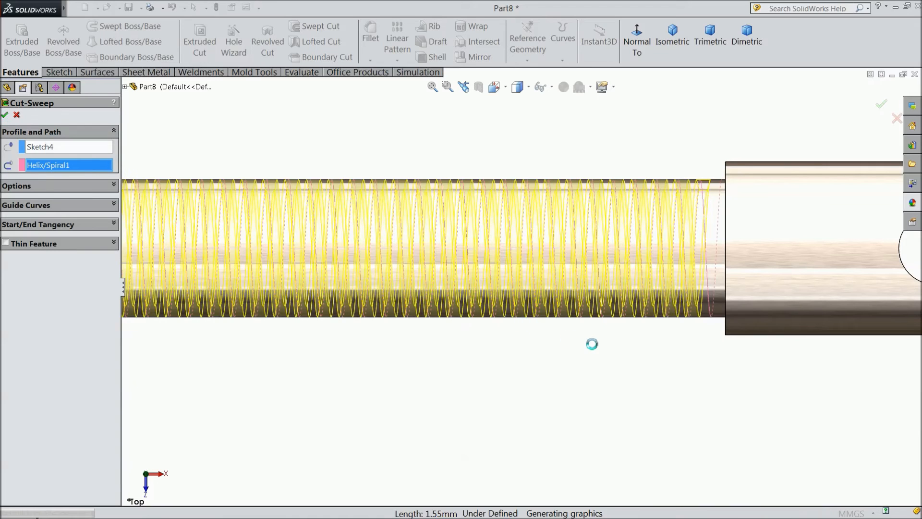
click(5, 115)
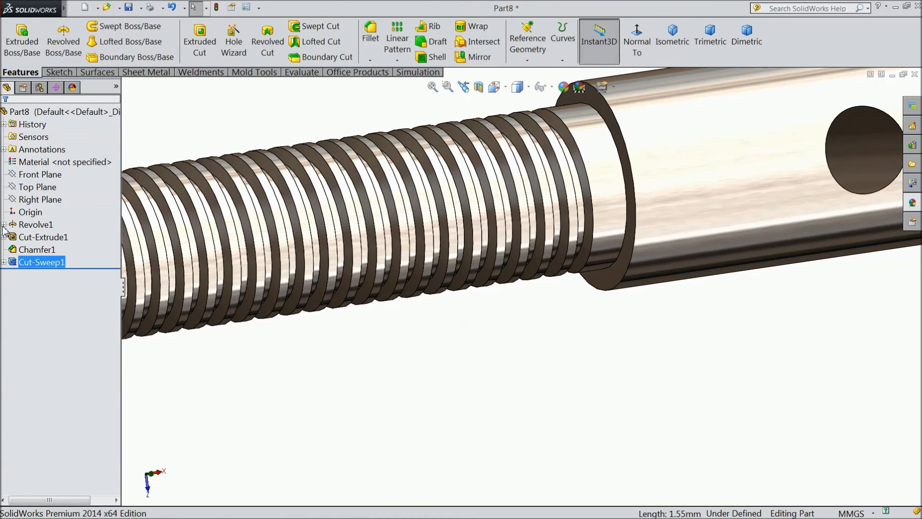
In Revolve1's Sketch1, draw a 2 mm diameter circle on the shoulder corner
click(10, 224)
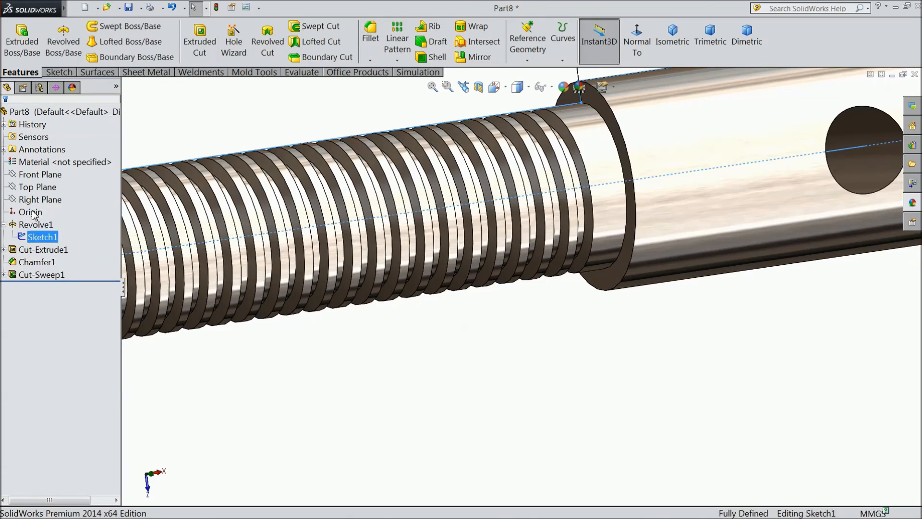
click(636, 39)
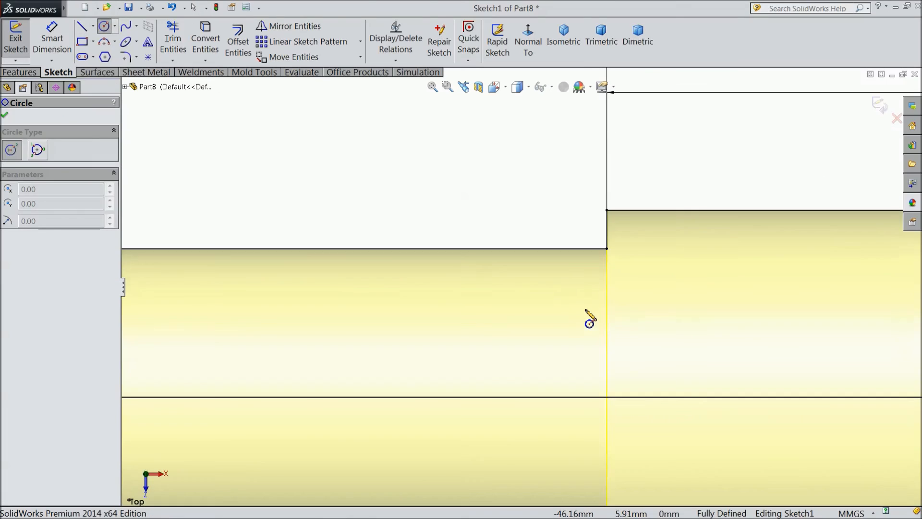
click(582, 247)
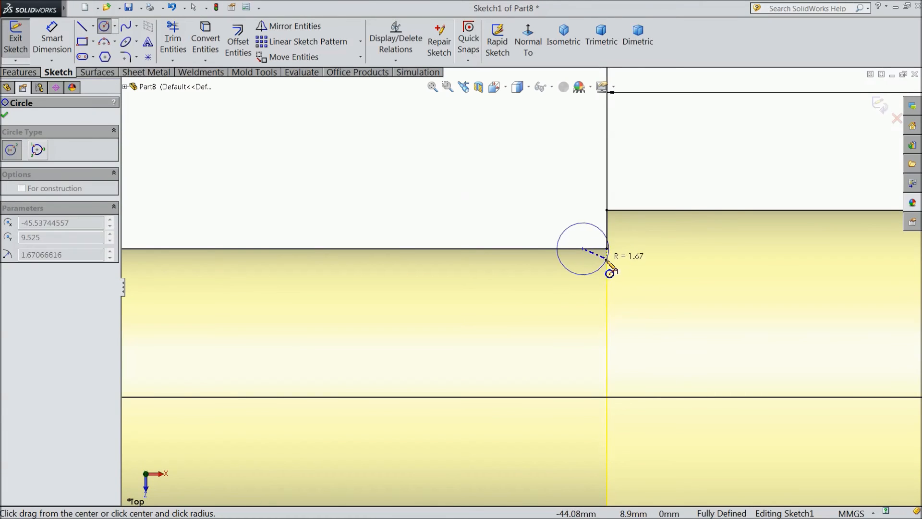
click(610, 272)
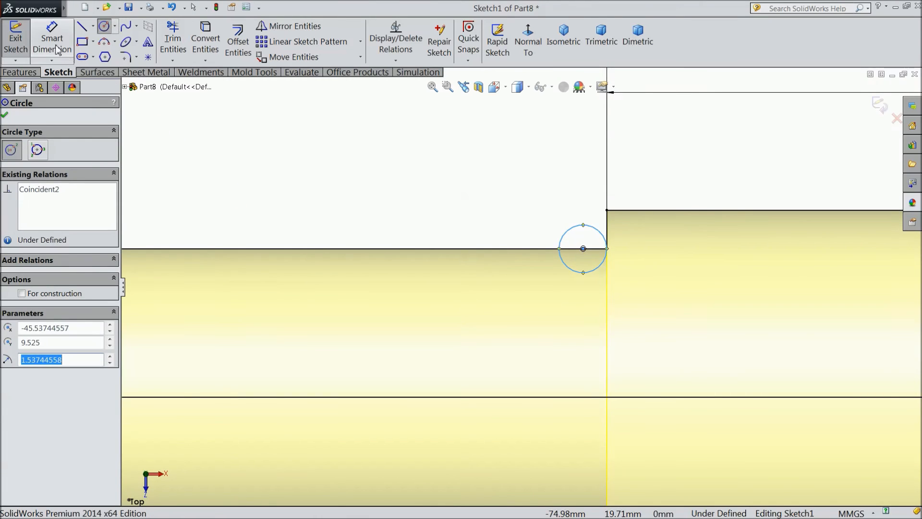
click(52, 41)
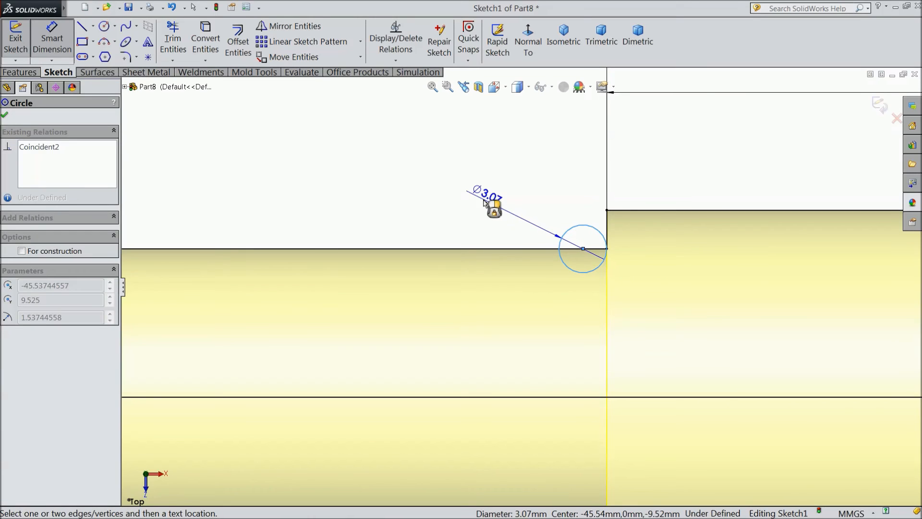
click(488, 206)
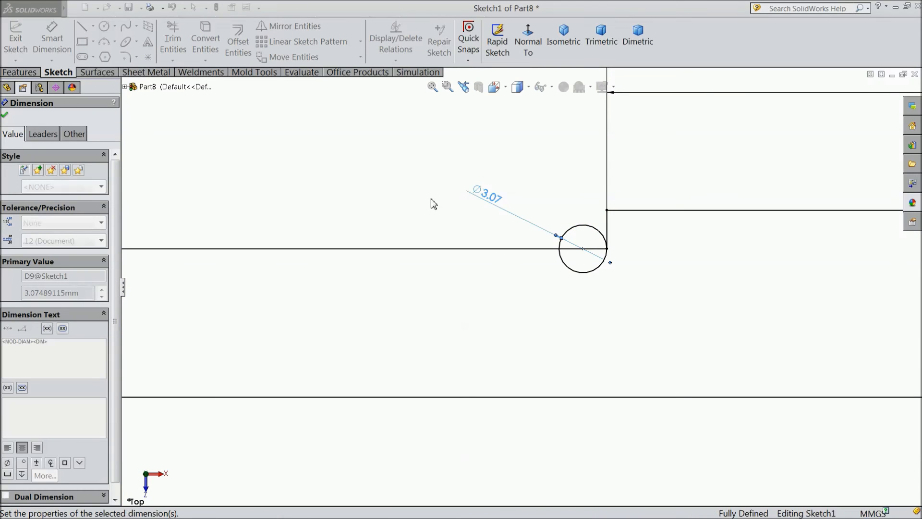
text(2.00mm)
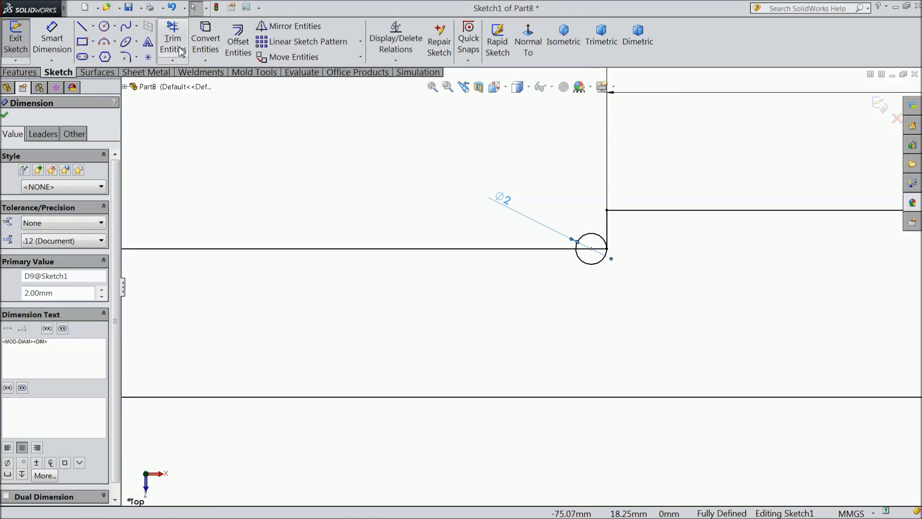
Trim the inner half of the groove circle and rebuild the shaft
click(173, 39)
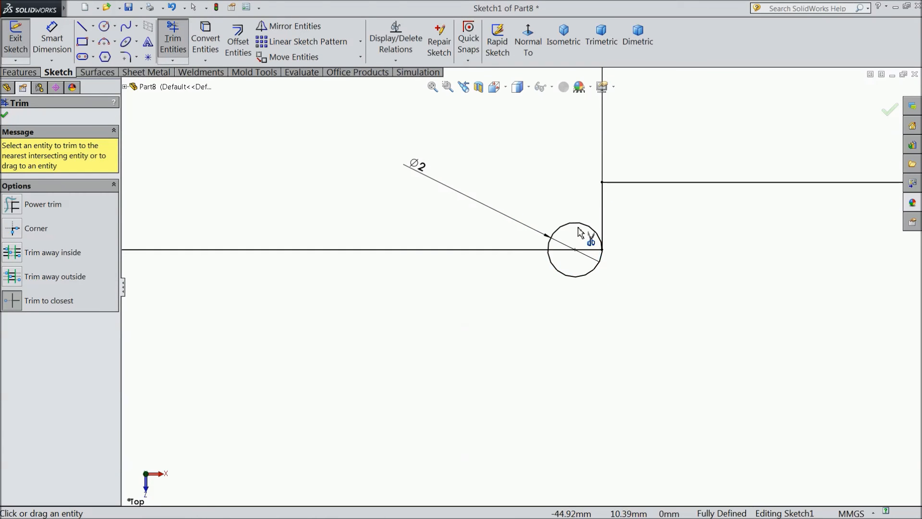
click(579, 233)
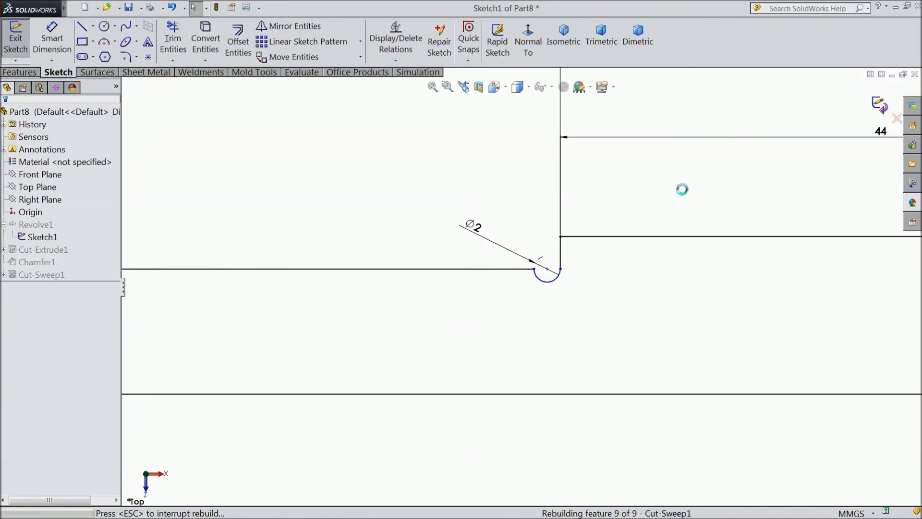
click(15, 42)
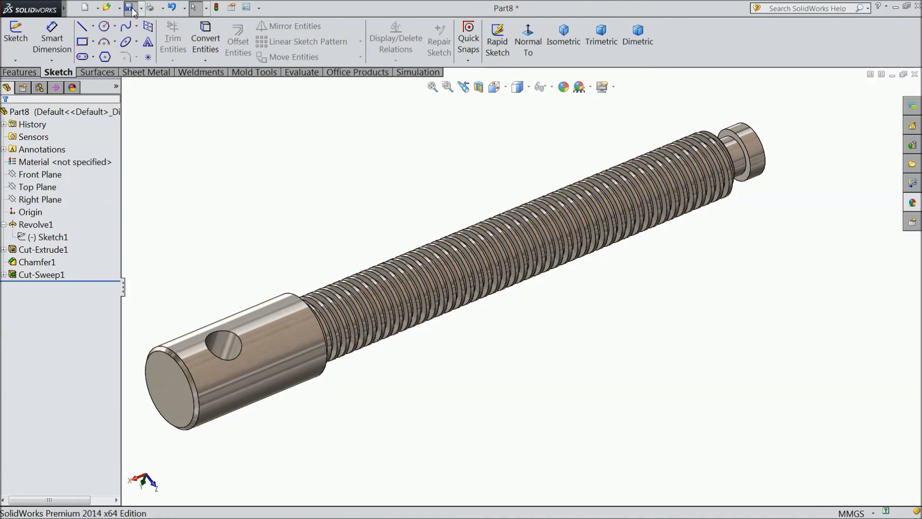
Save the part as 'Adjust' in the Pipe Vise folder
click(128, 7)
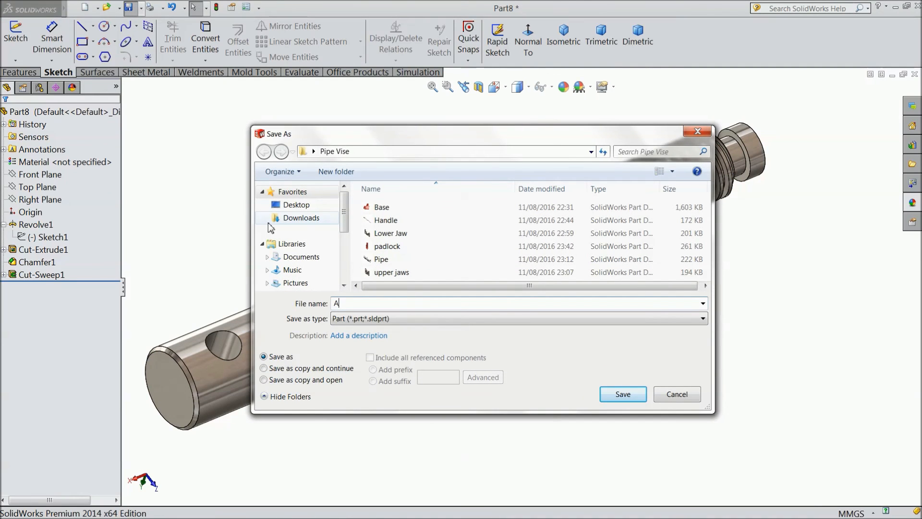
text(djust)
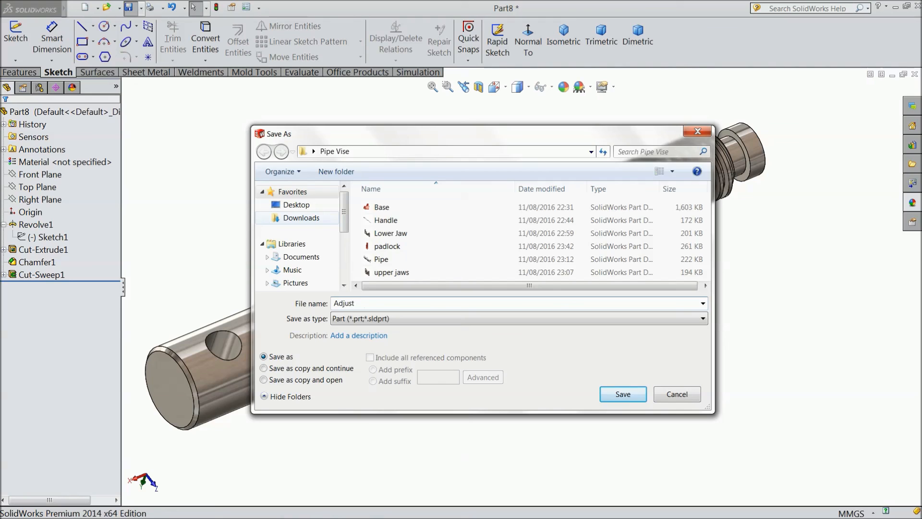